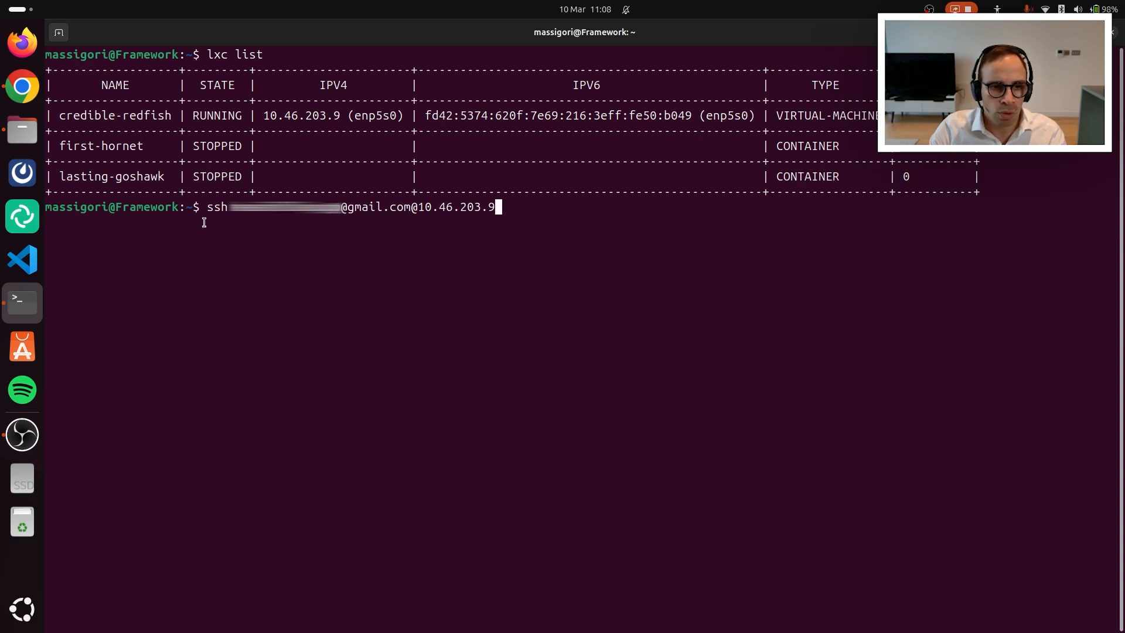
pyautogui.moveTo(440, 297)
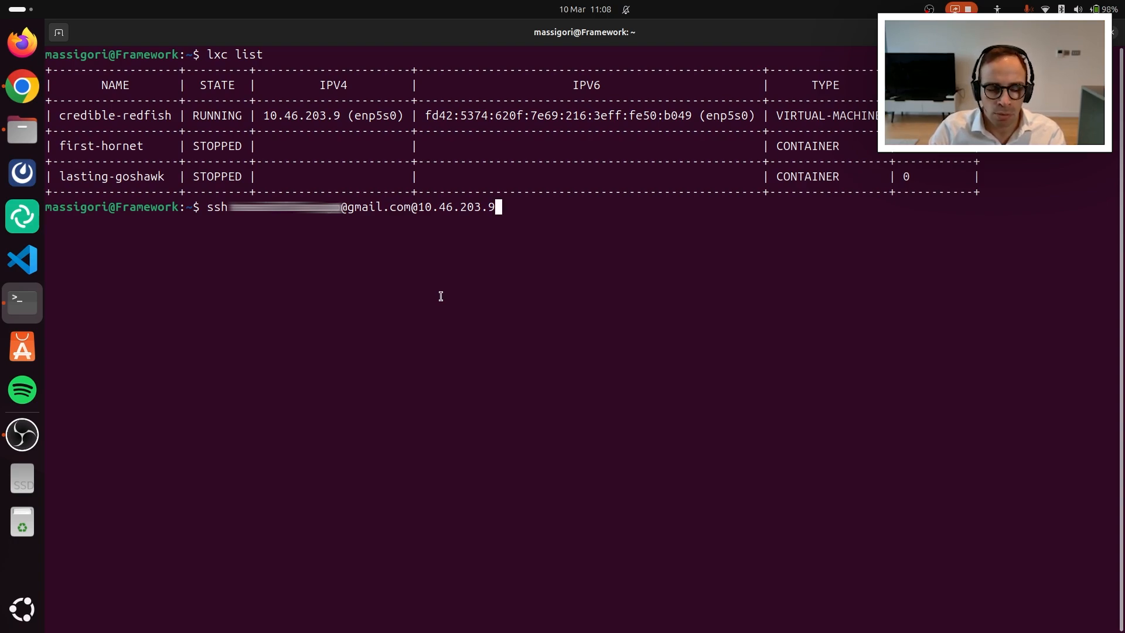
# SSH to 10.46.203.9, choose Device Authentication (2), and select the google.com/device URL
pyautogui.press('Return')
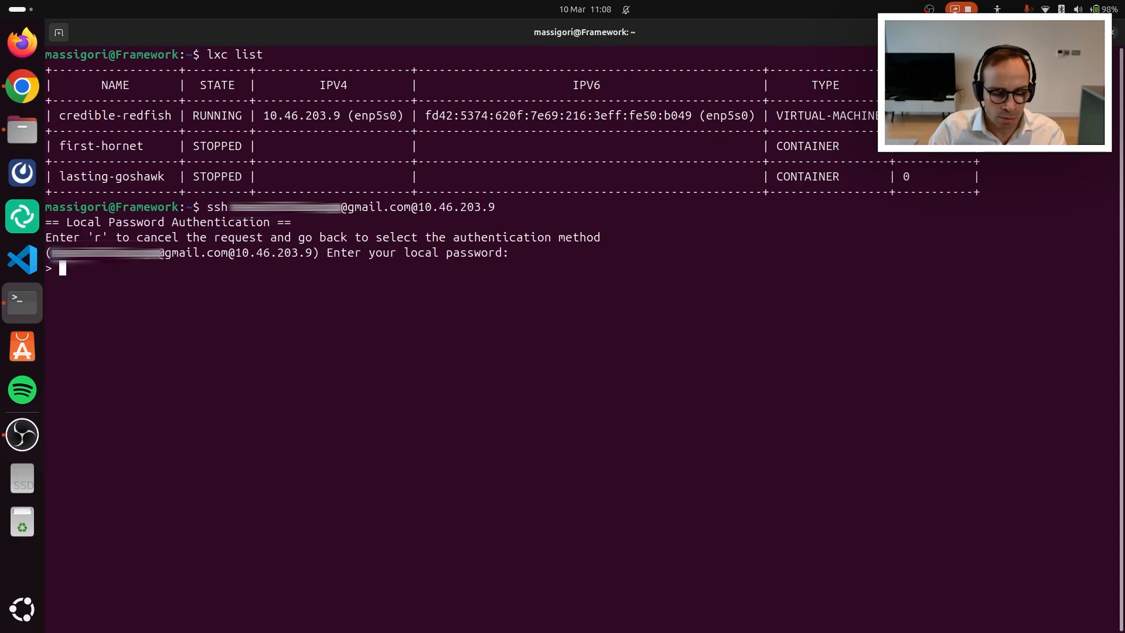
pyautogui.press('Return')
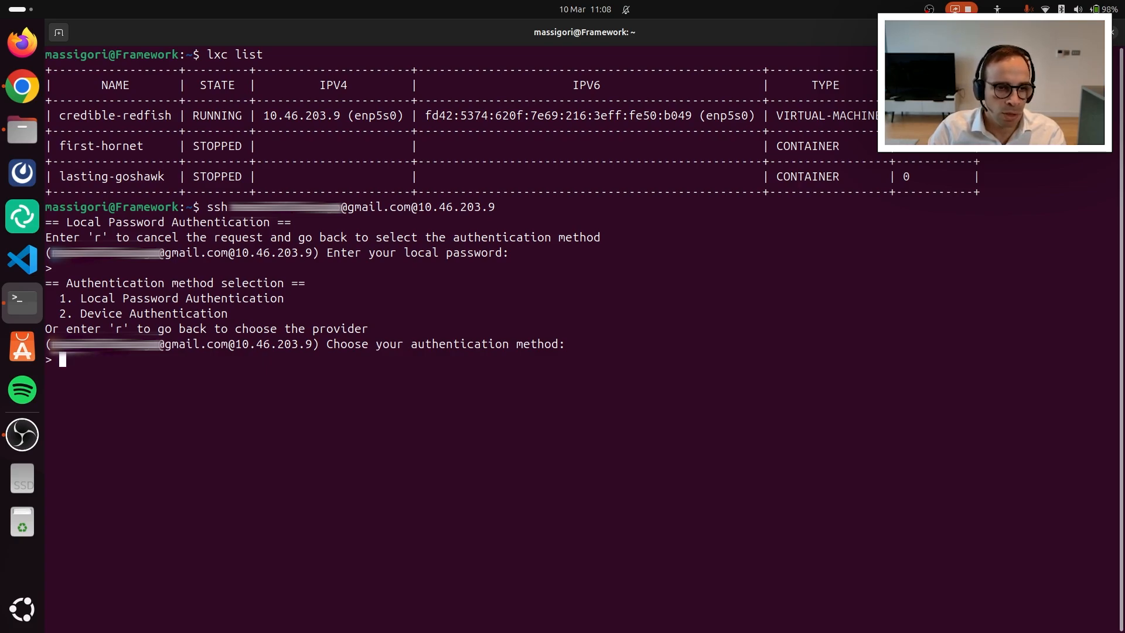
pyautogui.write('2')
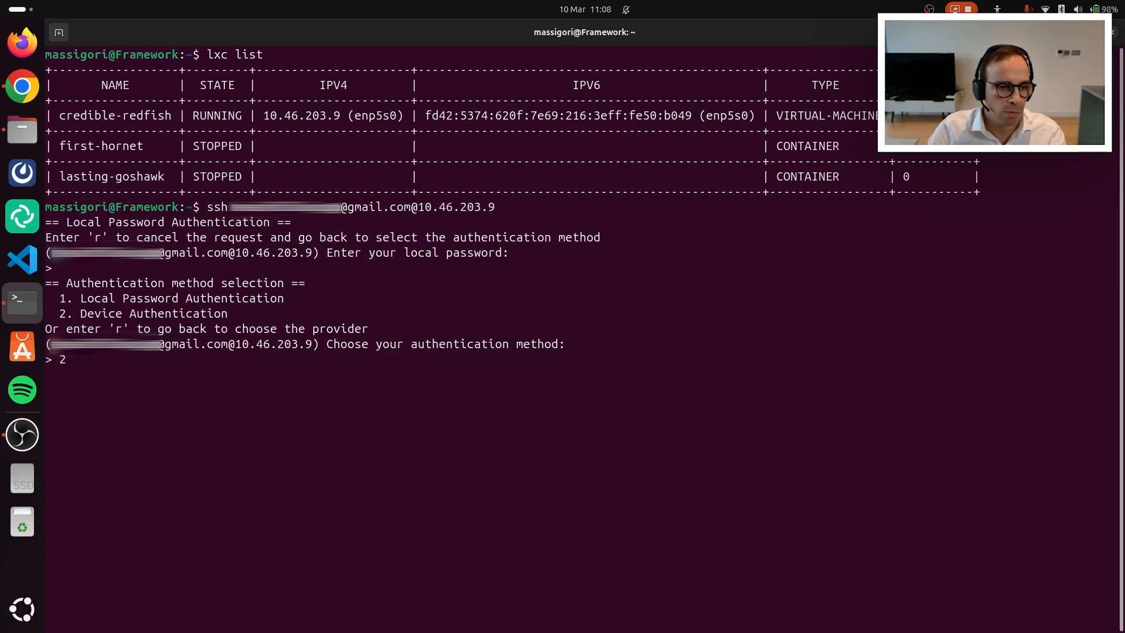
pyautogui.press('Return')
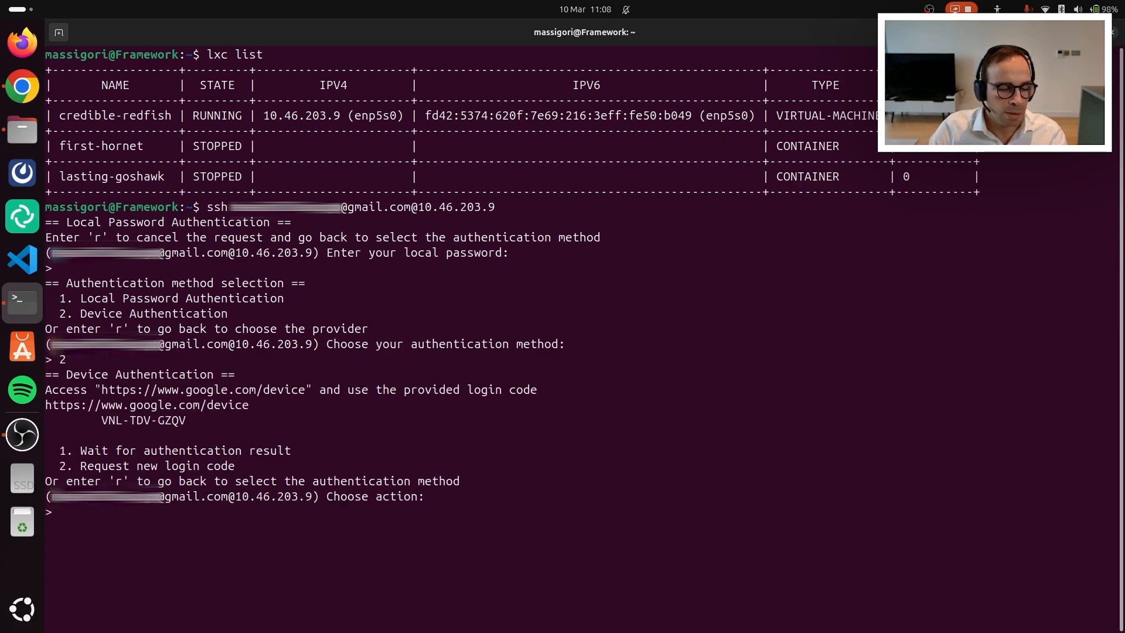
pyautogui.doubleClick(211, 405)
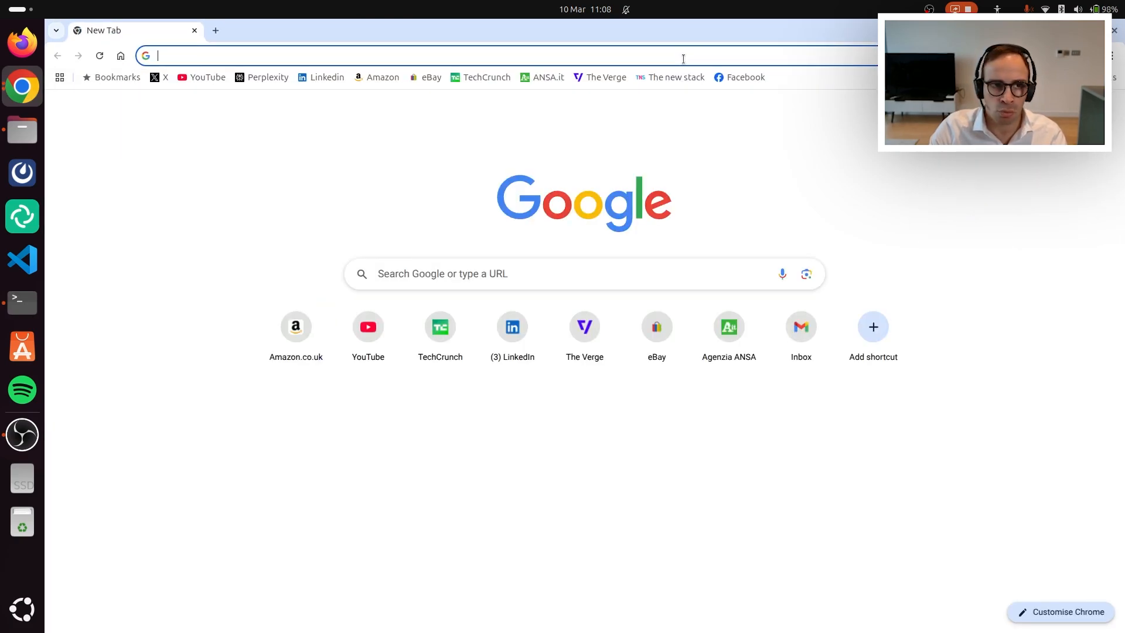
# Go to google.com/device and copy the login code from the terminal
pyautogui.write('google.com/device')
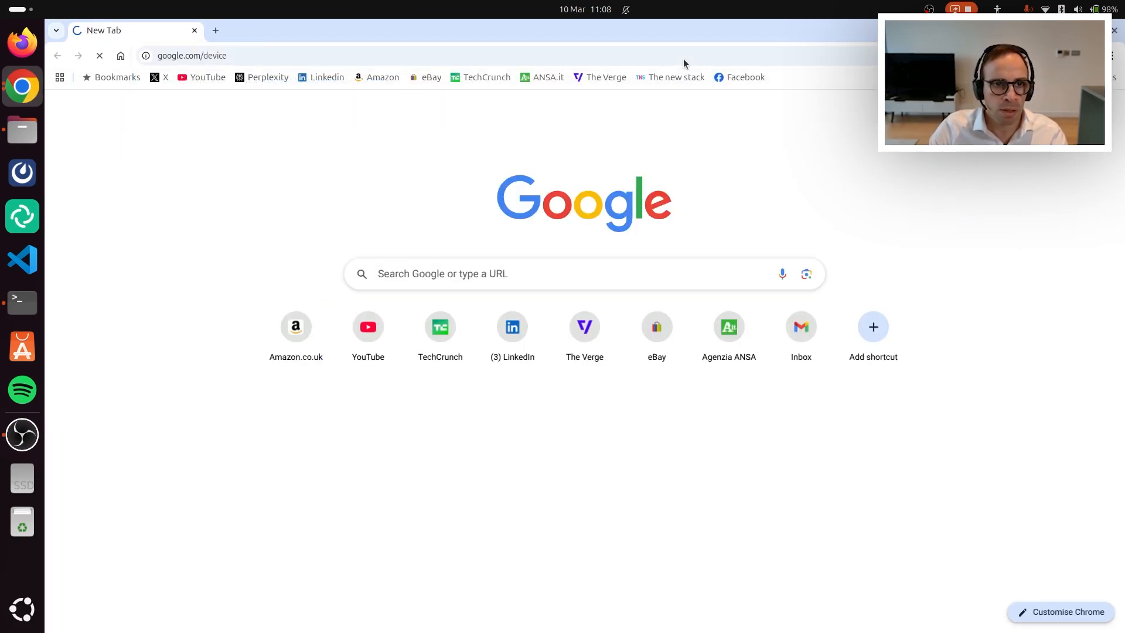
pyautogui.click(22, 301)
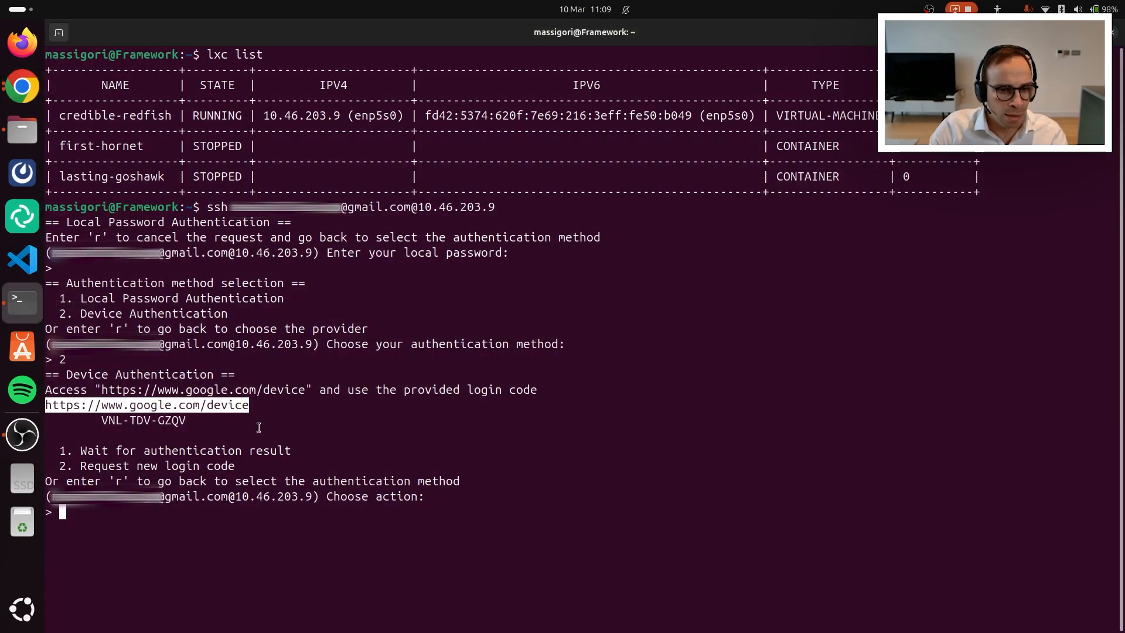
pyautogui.rightClick(143, 420)
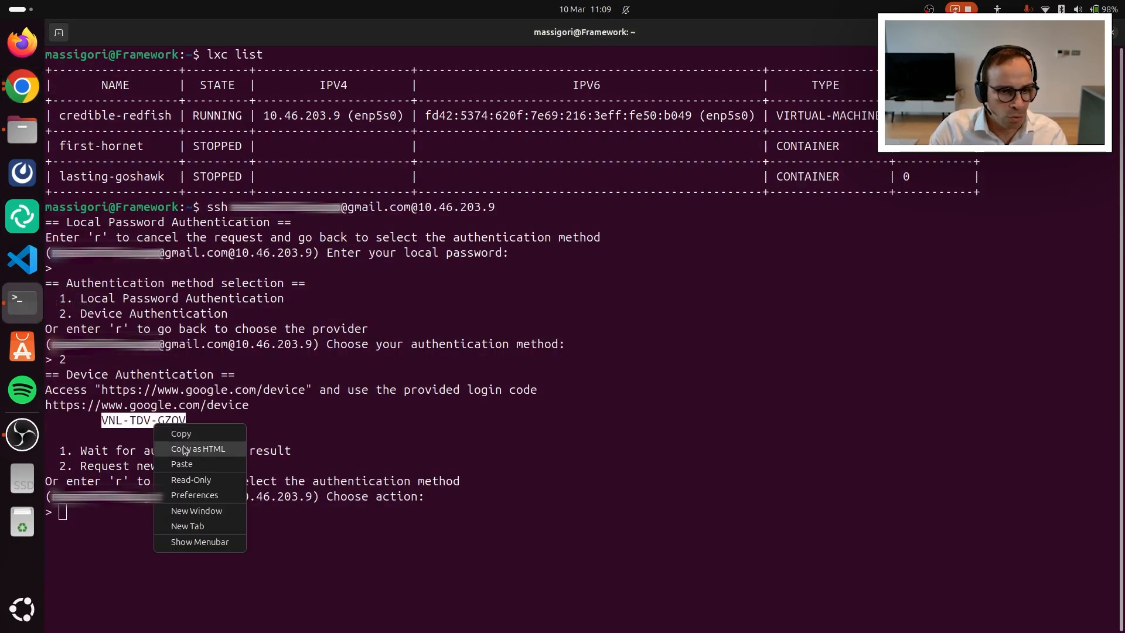
pyautogui.click(22, 87)
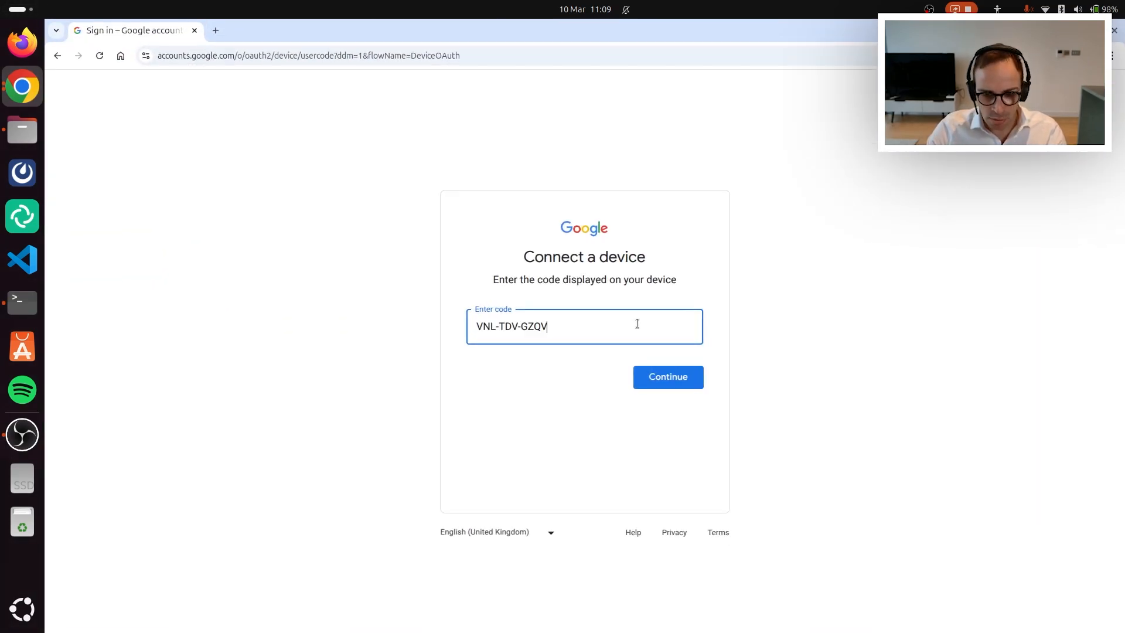
# Submit the device code, pick the Google account, and authorize Authd-demo
pyautogui.click(667, 377)
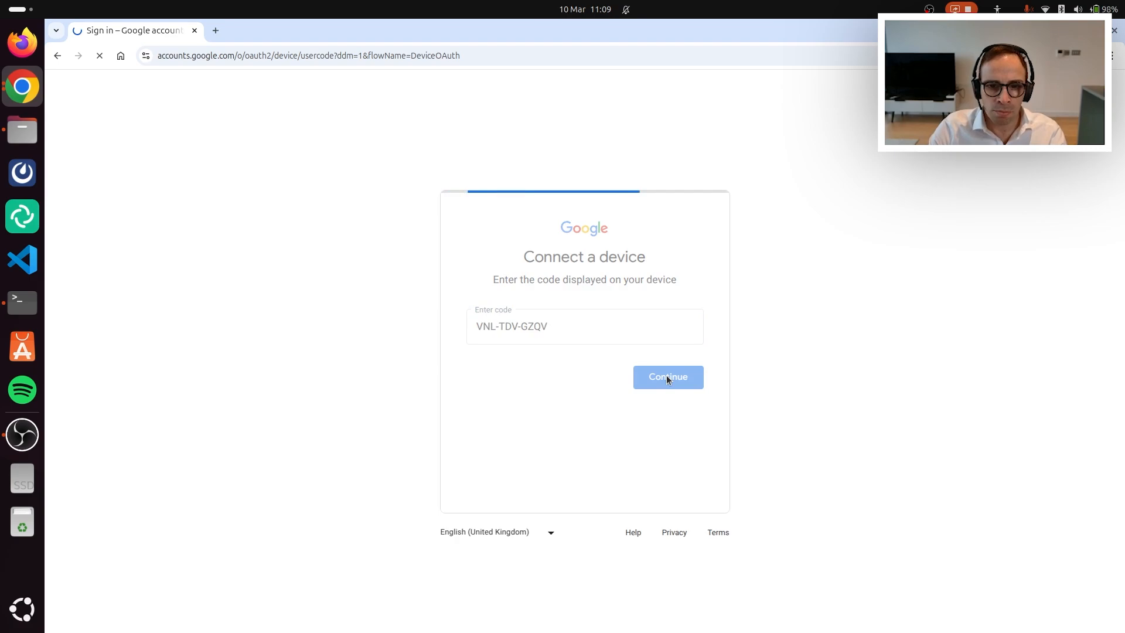
pyautogui.click(667, 377)
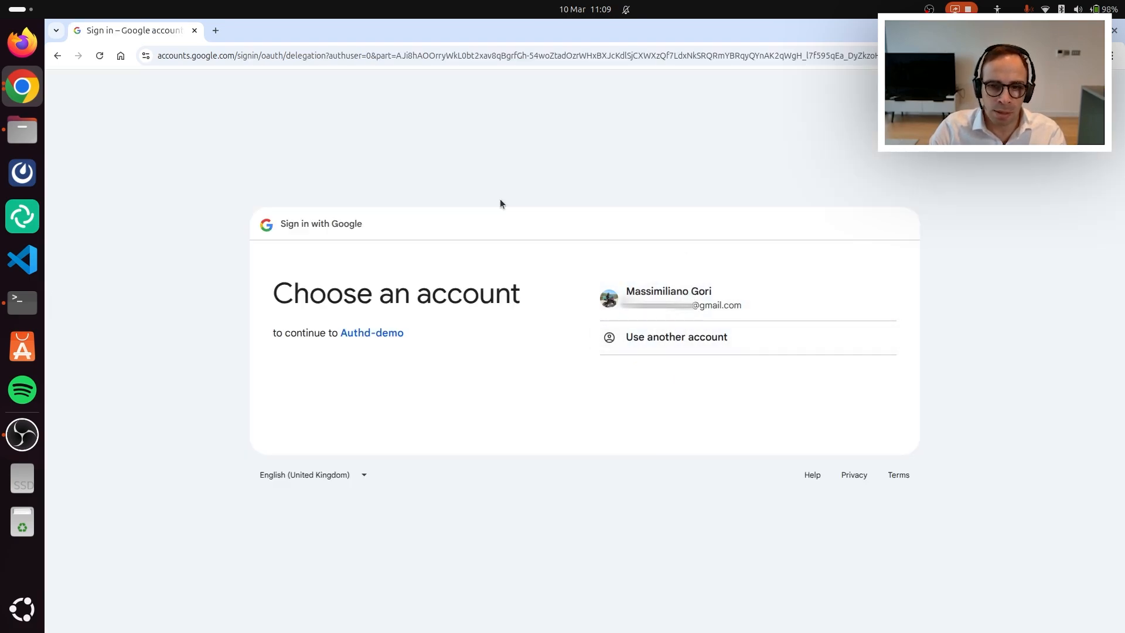
pyautogui.moveTo(806, 302)
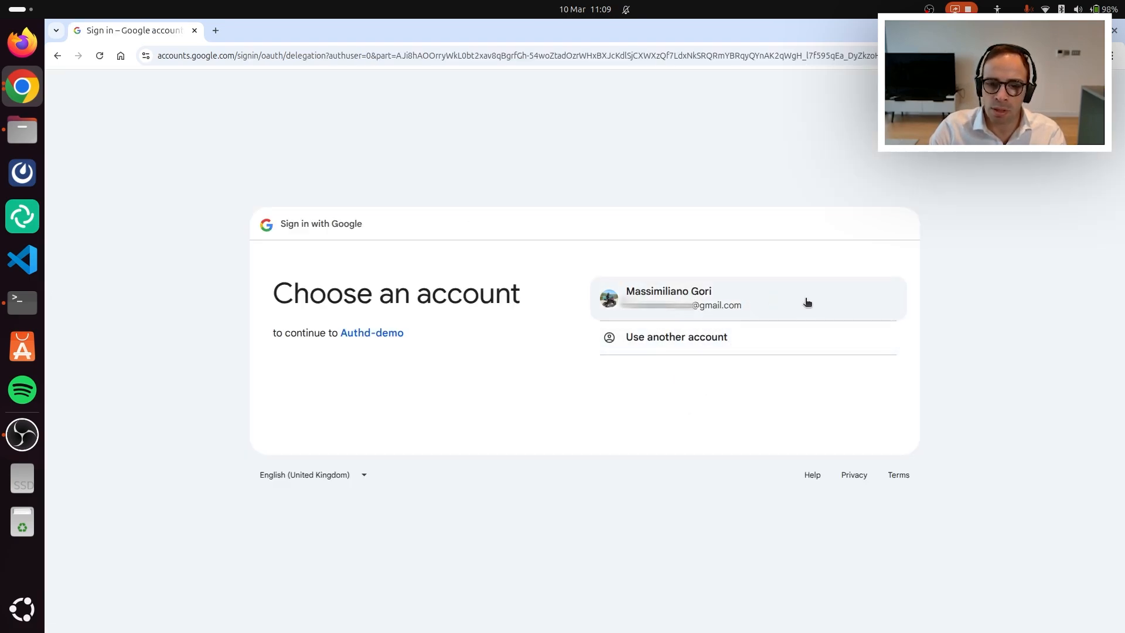
pyautogui.click(746, 298)
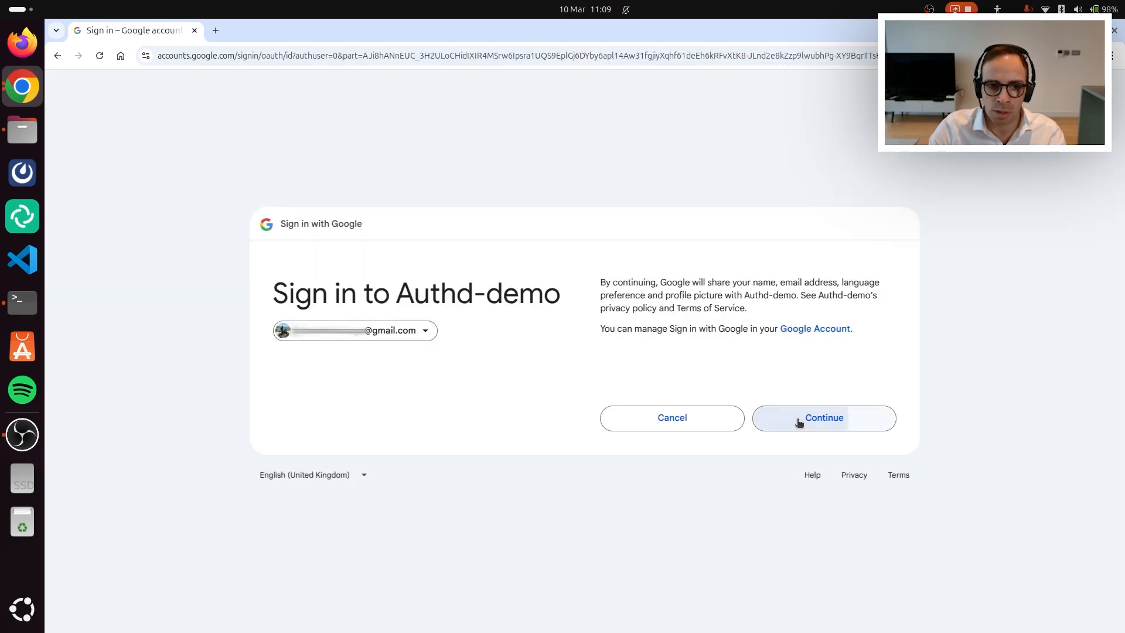
pyautogui.click(822, 418)
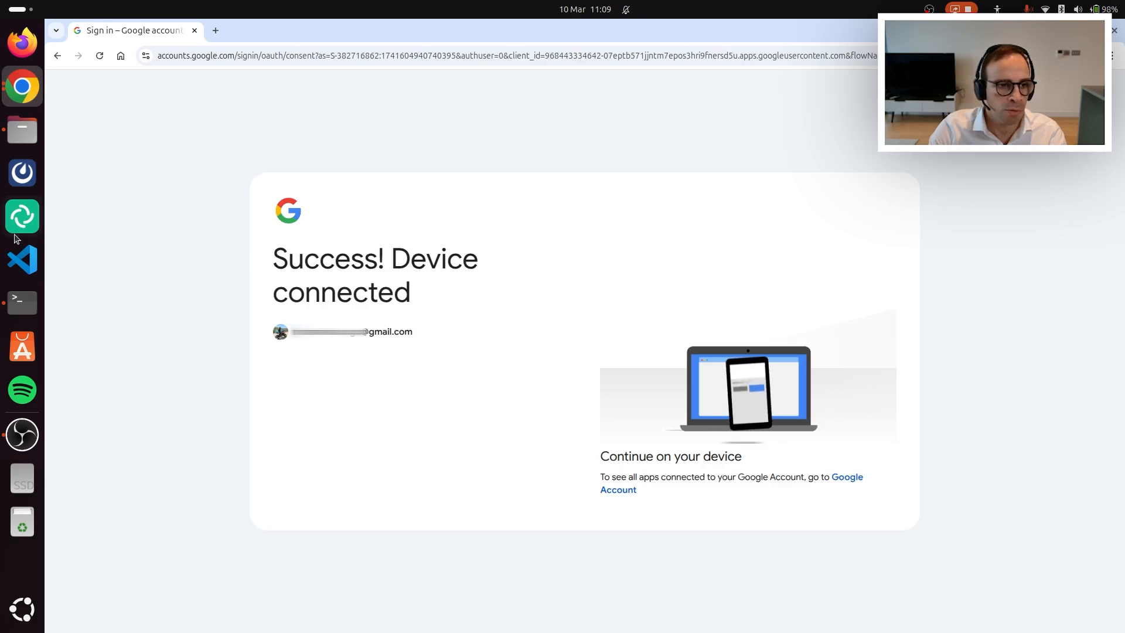
# Finish login with option 1, set and confirm a local password, then run whoami
pyautogui.click(22, 302)
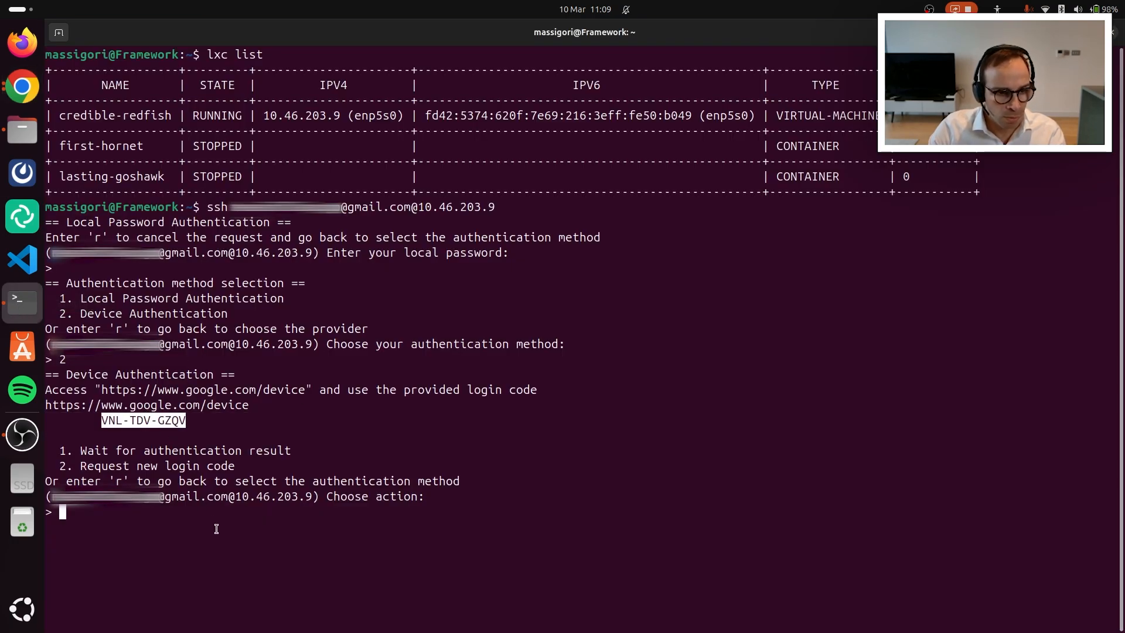
pyautogui.write('1')
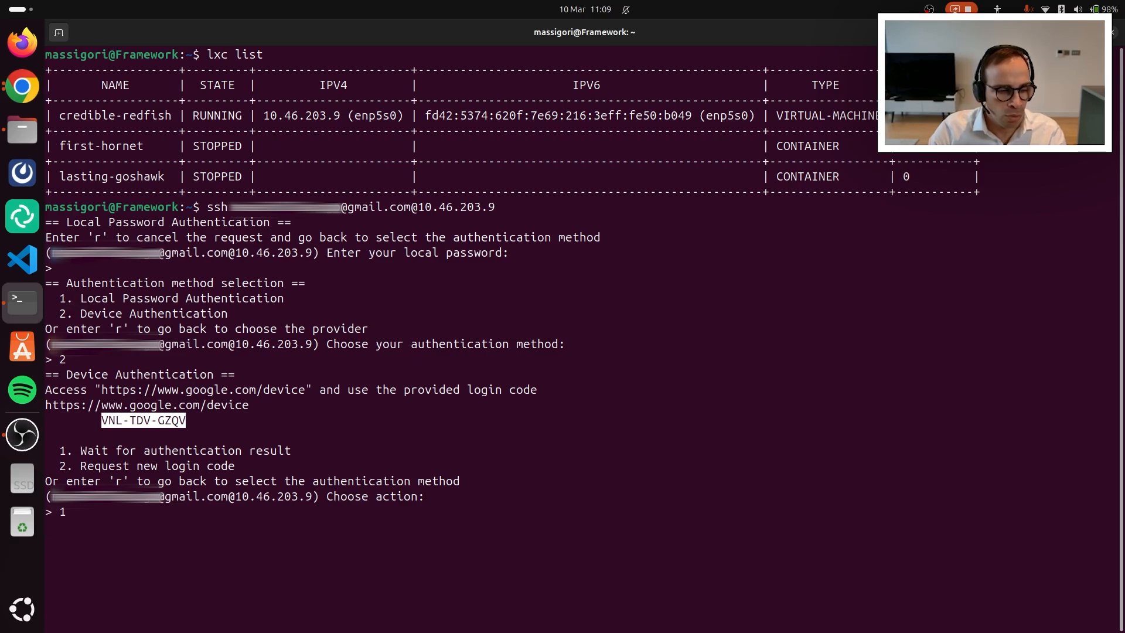
pyautogui.press('Return')
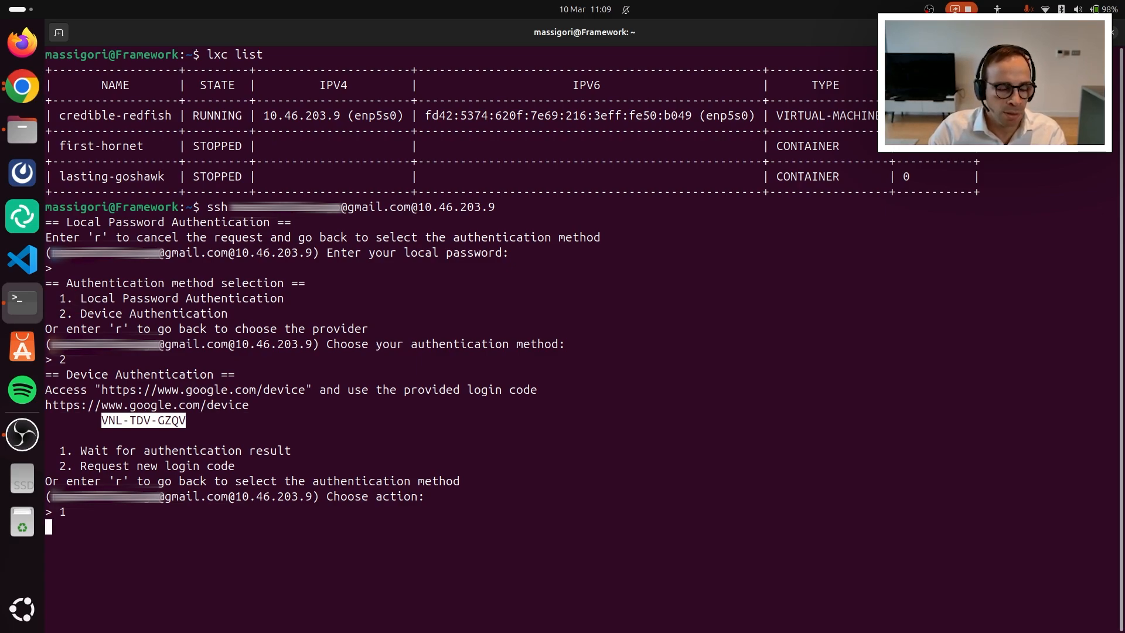
pyautogui.press('Return')
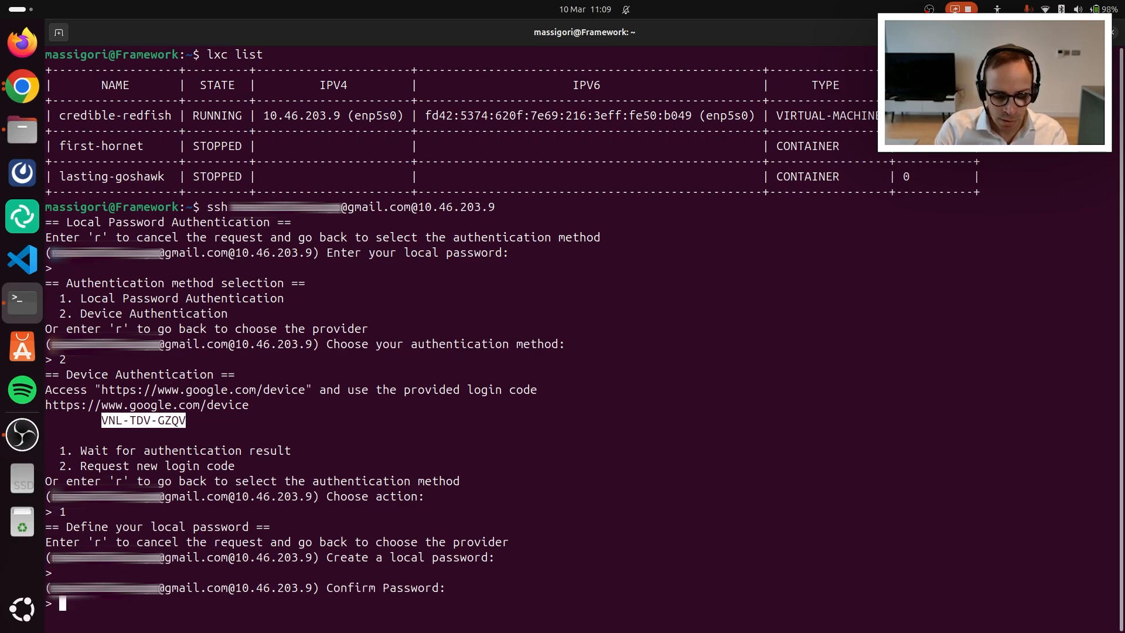
pyautogui.press('Return')
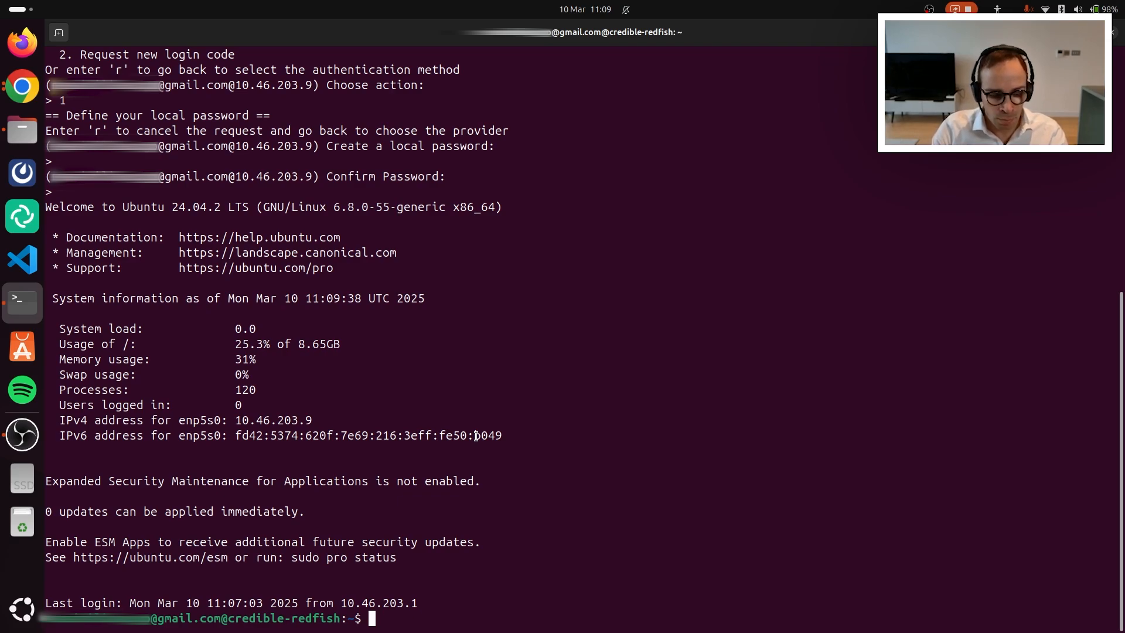
pyautogui.write('whoami')
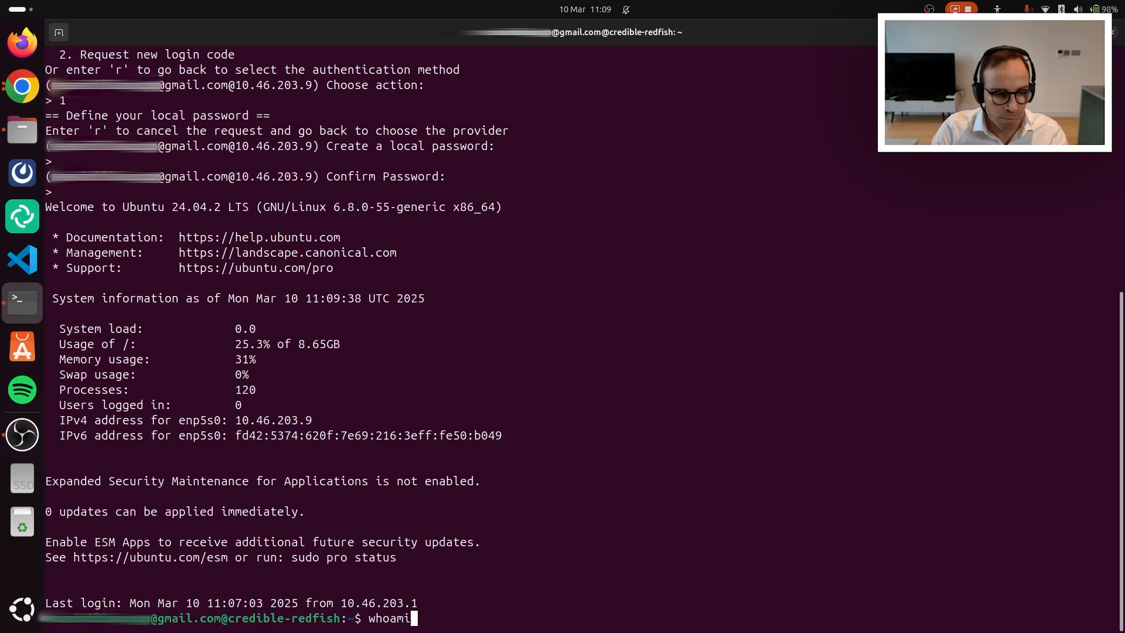
pyautogui.press('Return')
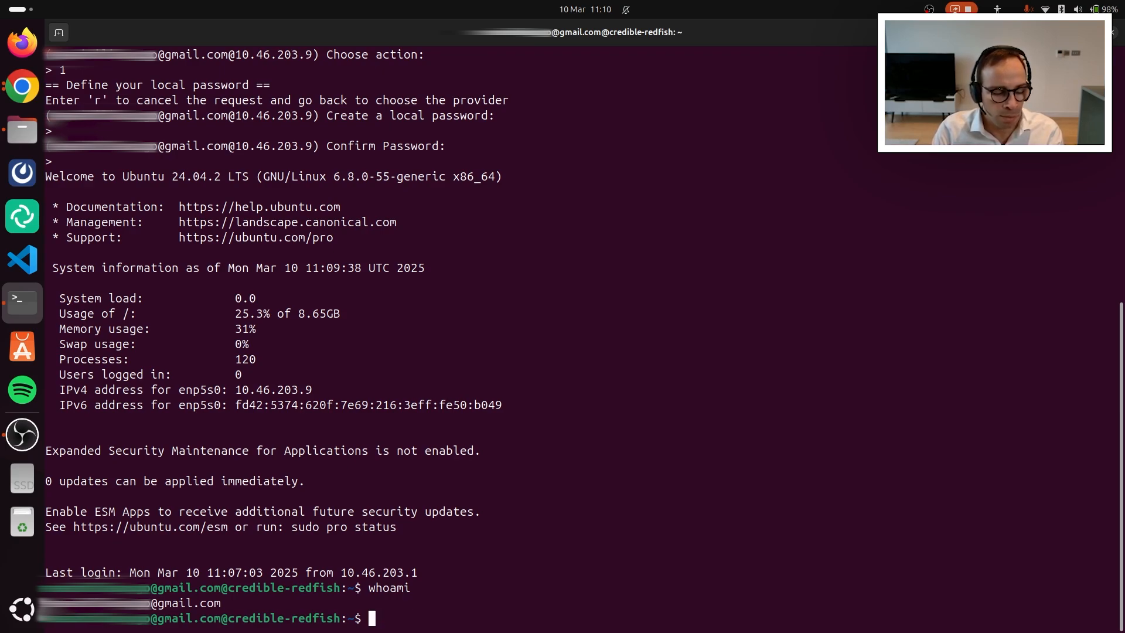
pyautogui.moveTo(447, 396)
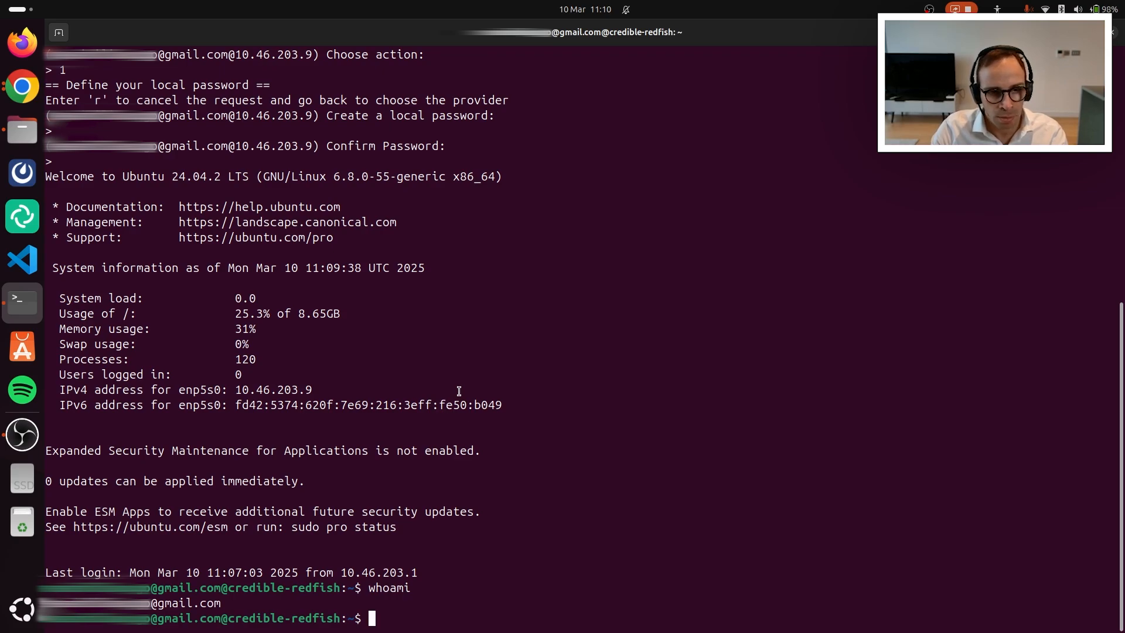
pyautogui.moveTo(338, 333)
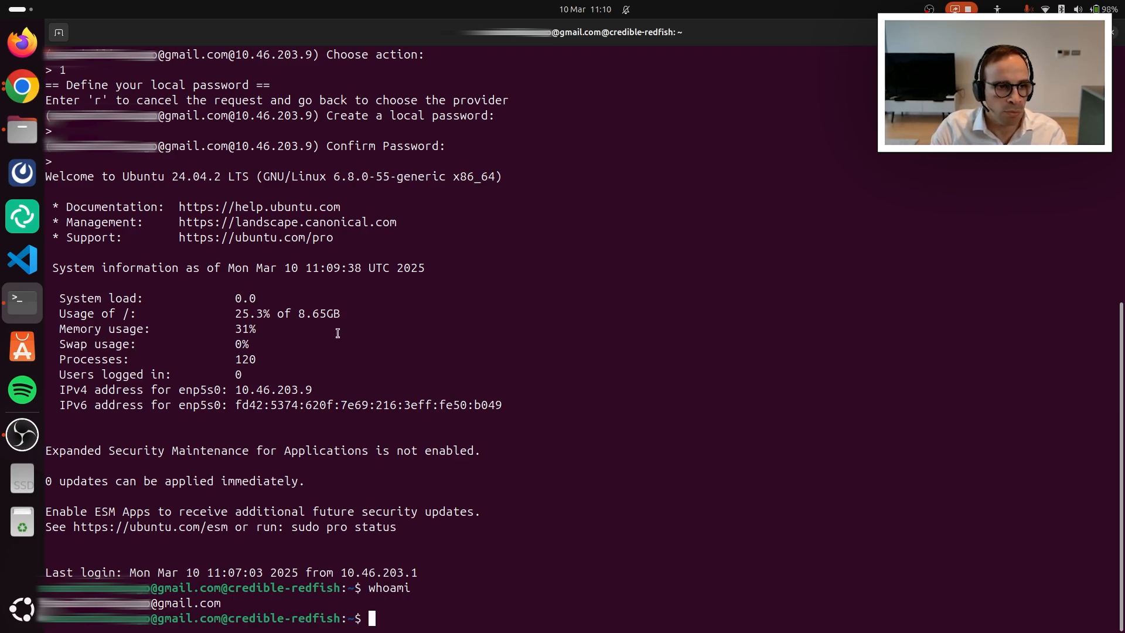
pyautogui.moveTo(22, 86)
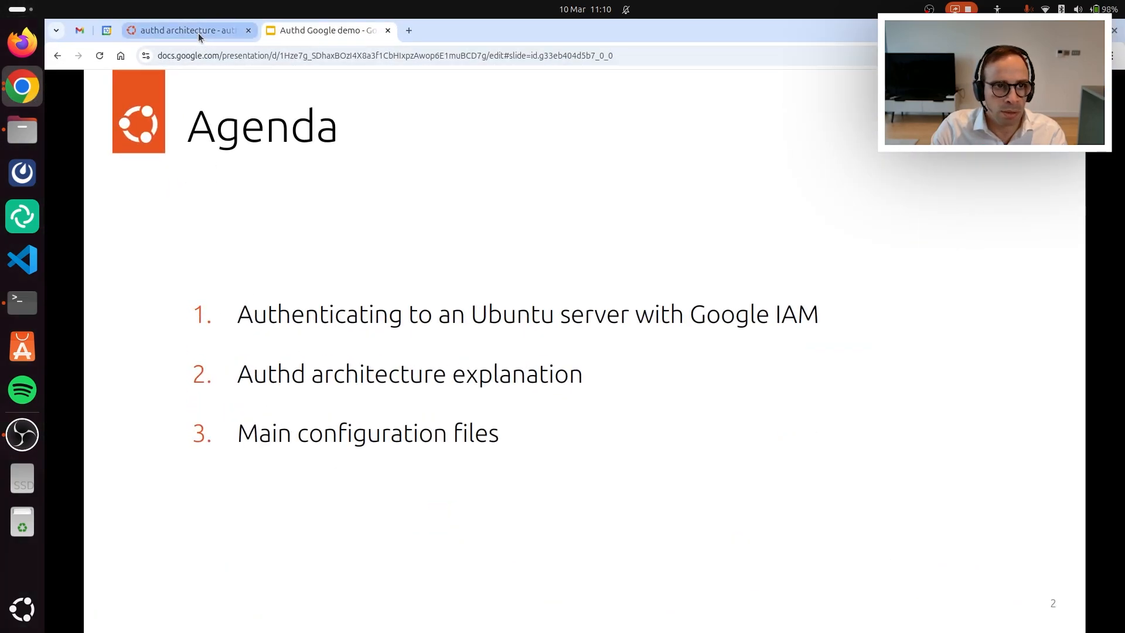
# Open the authd architecture documentation page showing the component diagram
pyautogui.click(182, 30)
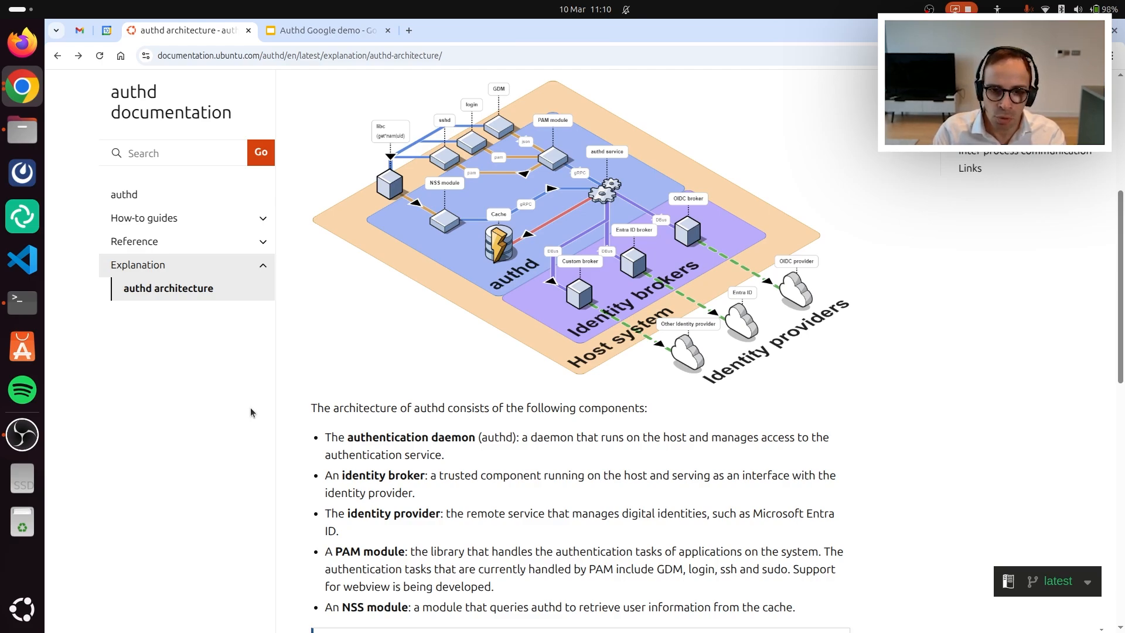
pyautogui.moveTo(417, 530)
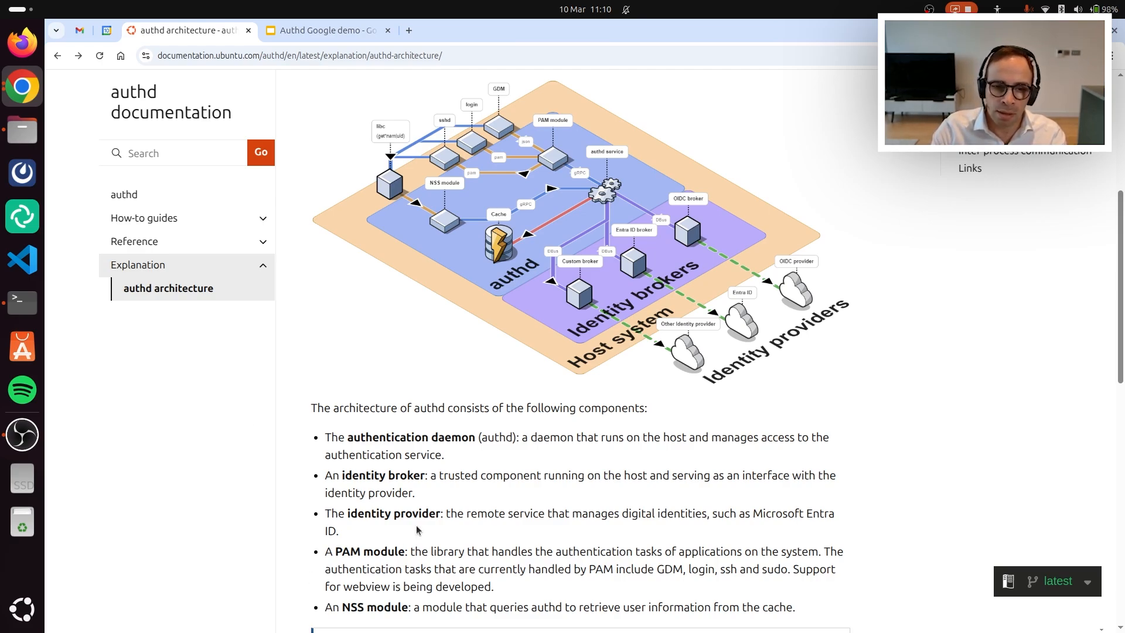
pyautogui.moveTo(428, 495)
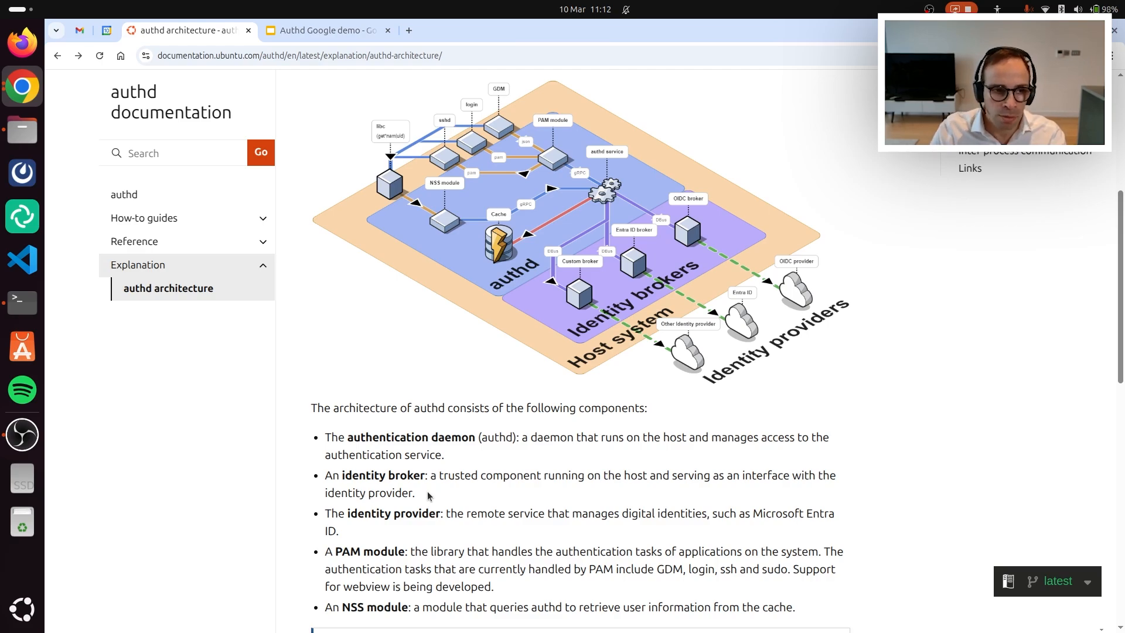
pyautogui.moveTo(92, 322)
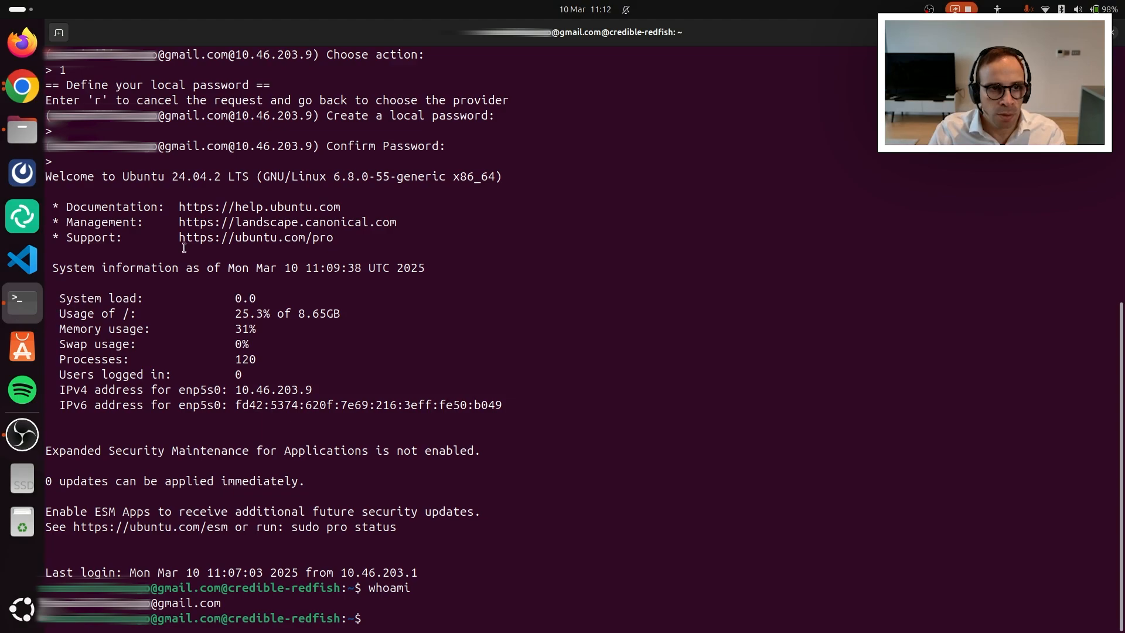
# In a new local terminal tab, list the LXD instances with lxc list
pyautogui.click(58, 33)
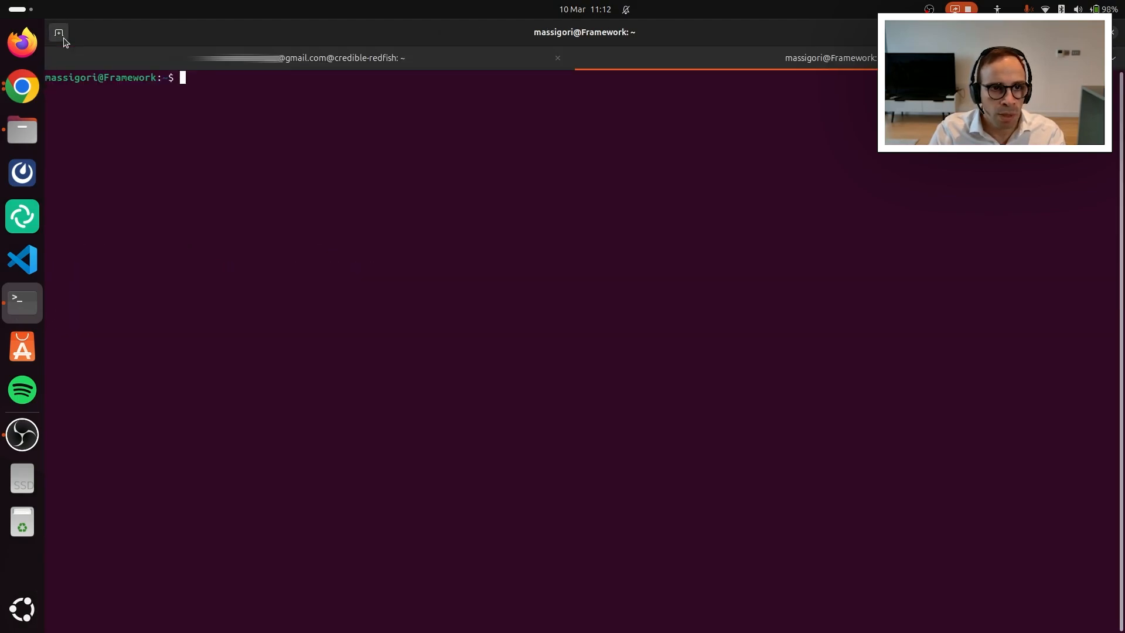
pyautogui.write('+')
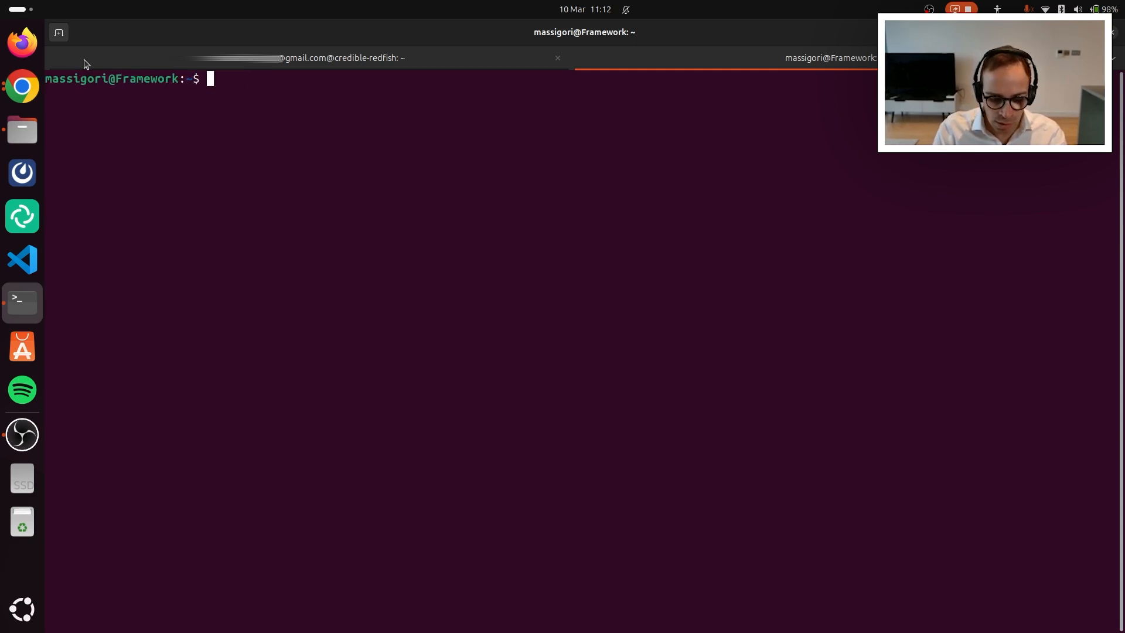
pyautogui.write('L')
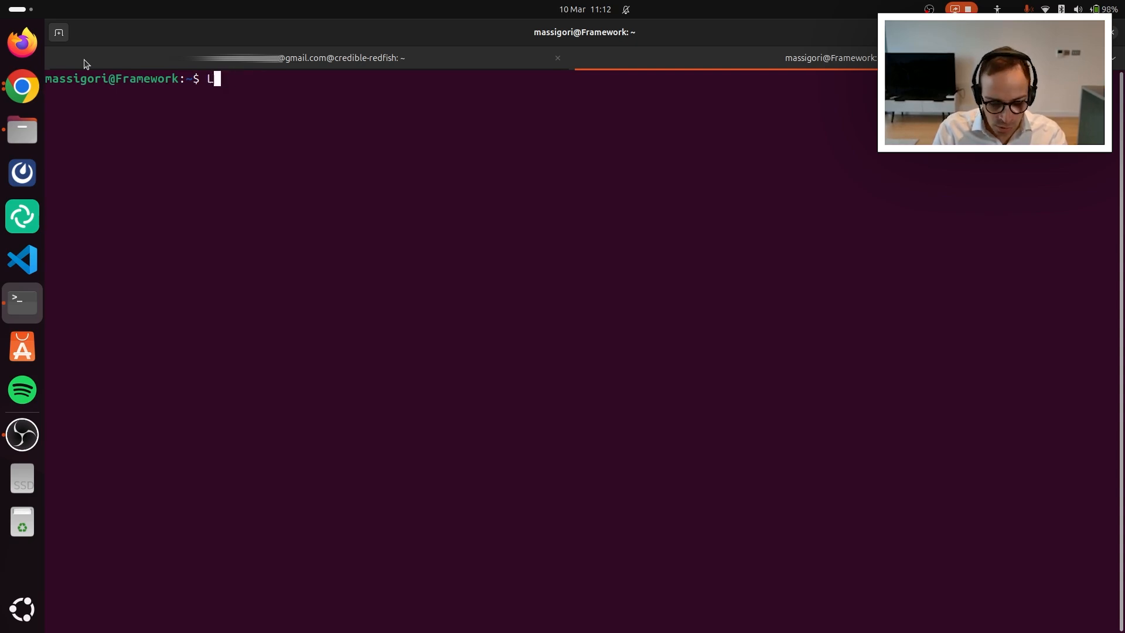
pyautogui.write('xc lis')
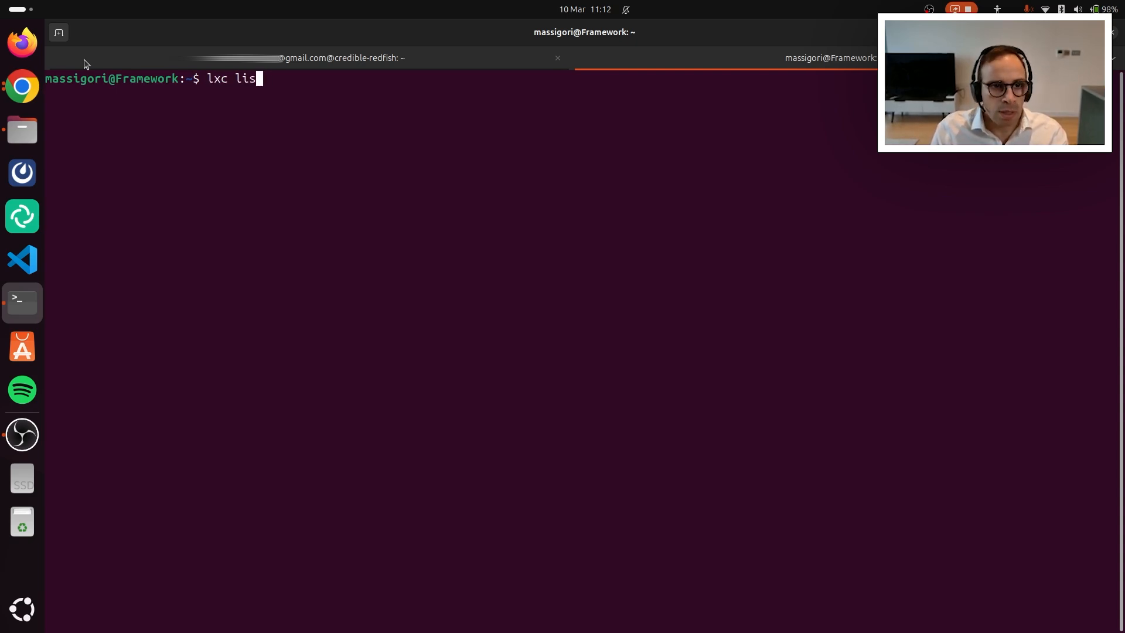
pyautogui.press('Return')
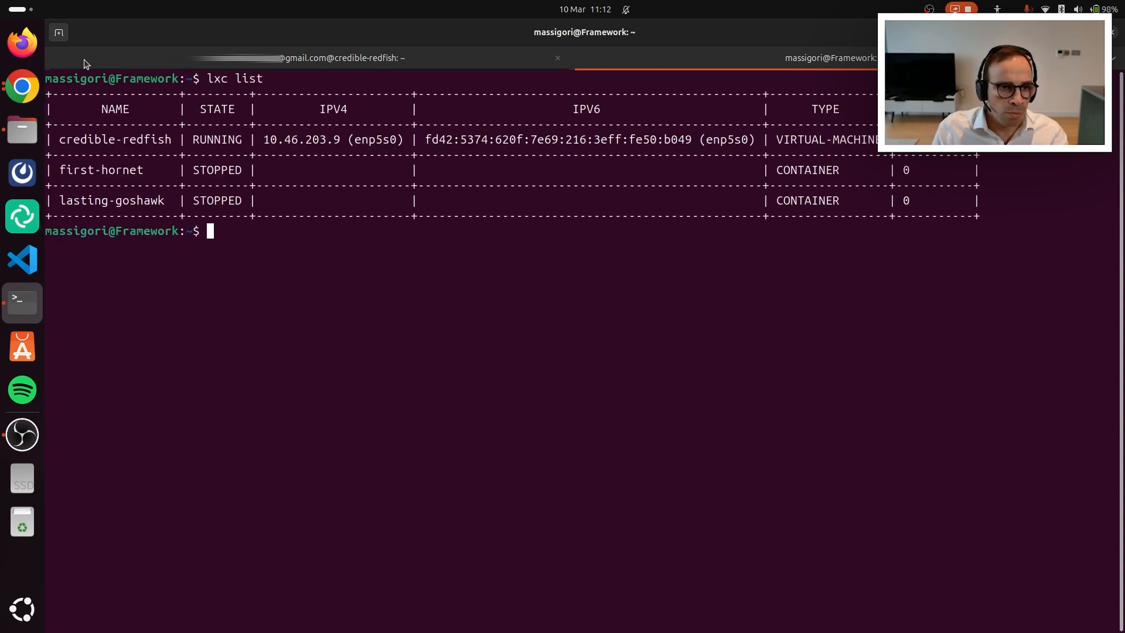
# Enter credible-redfish with lxc shell and show authd 0.4.1 package details via apt info
pyautogui.write('lxc')
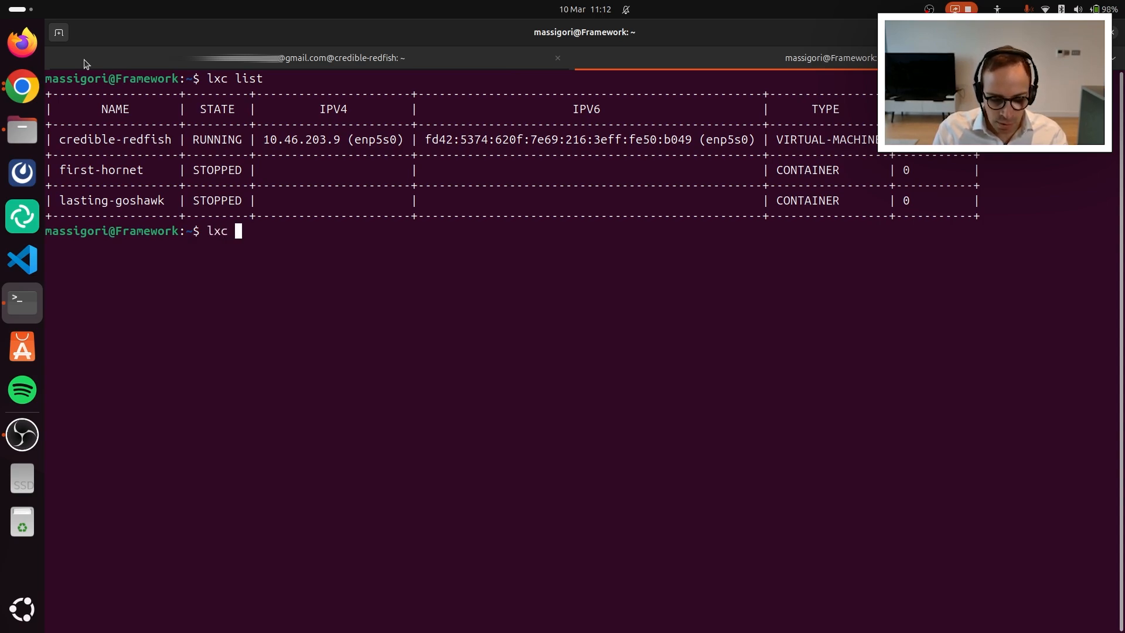
pyautogui.write('shell')
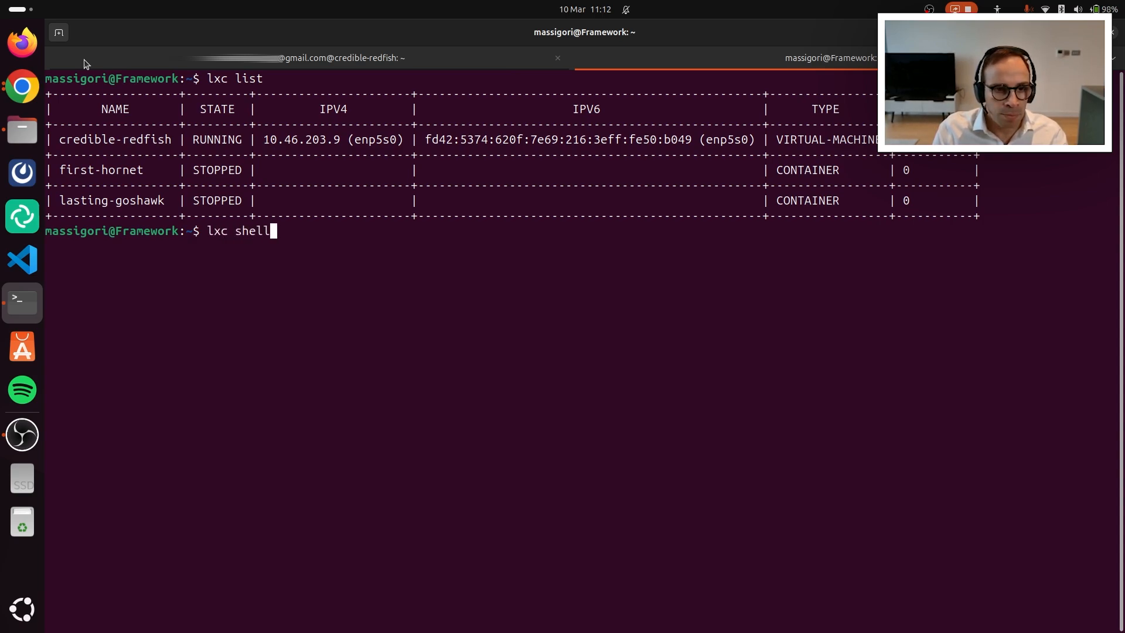
pyautogui.write('cred')
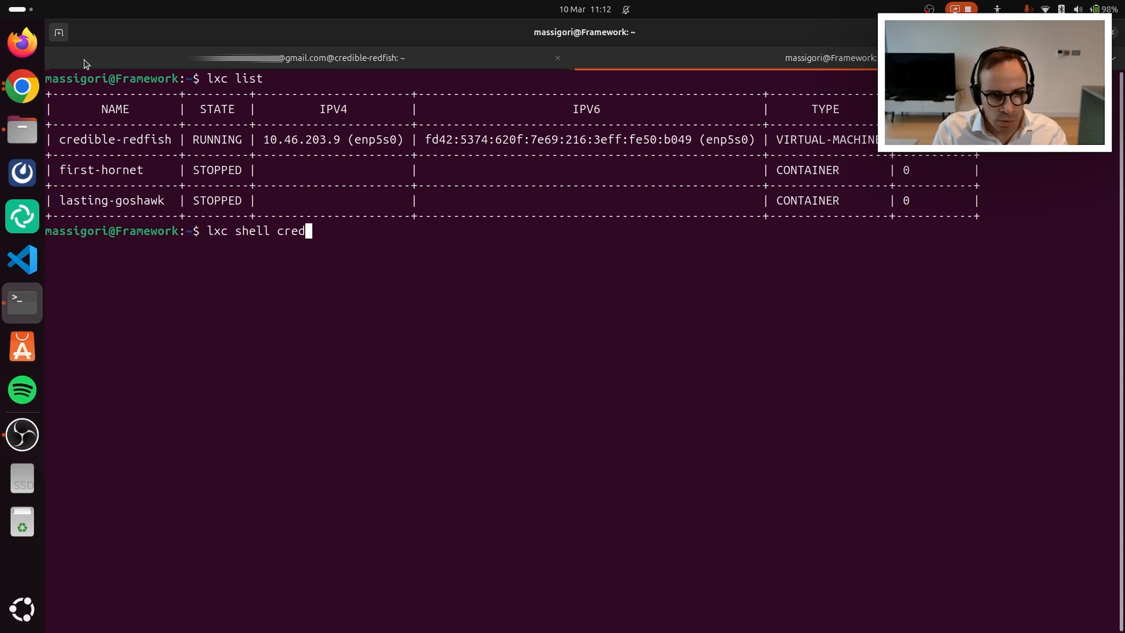
pyautogui.press('Return')
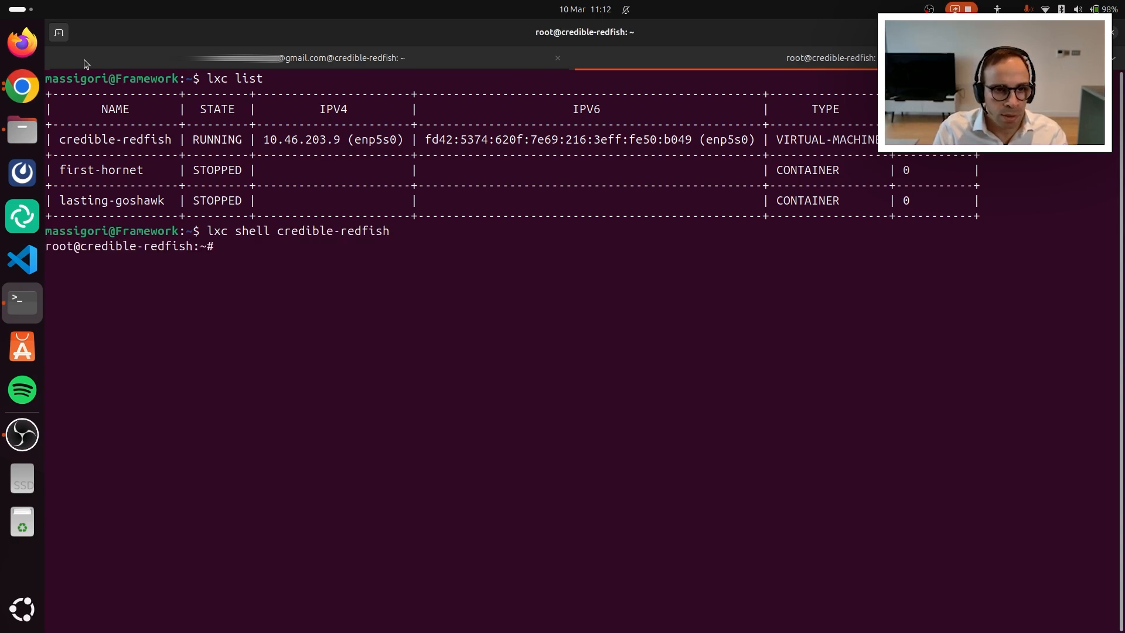
pyautogui.write('apt')
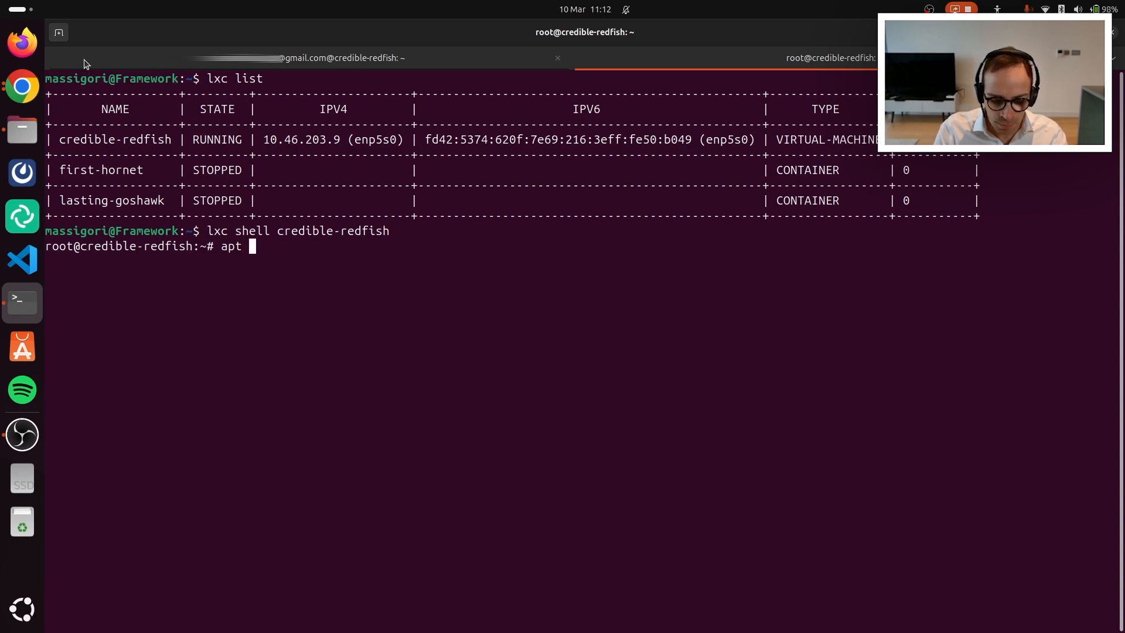
pyautogui.write('info authd')
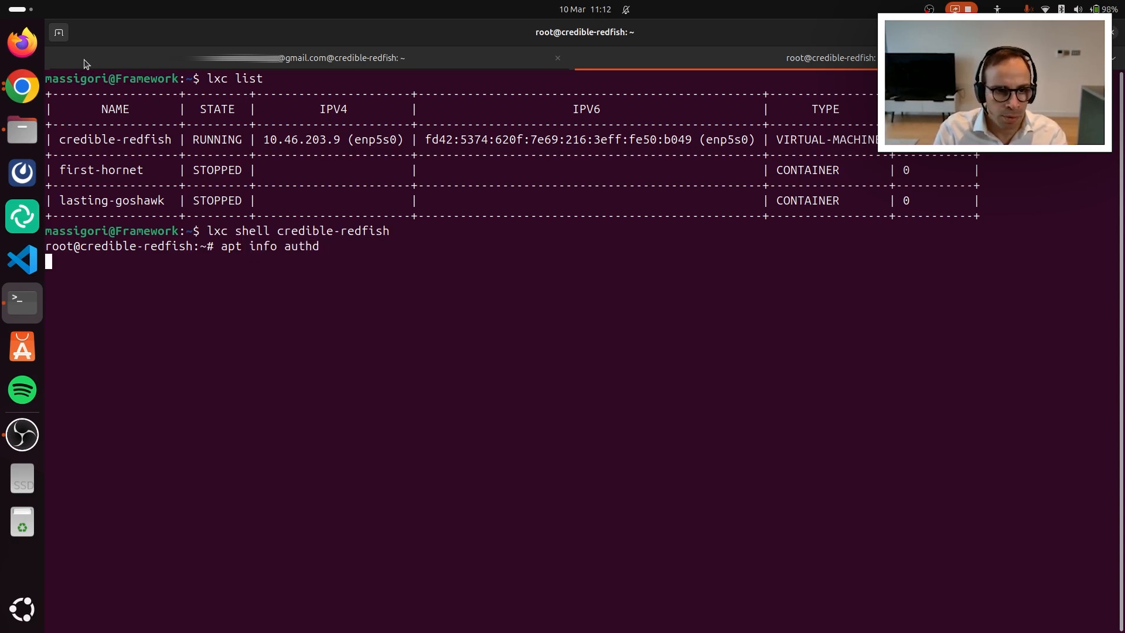
pyautogui.press('Return')
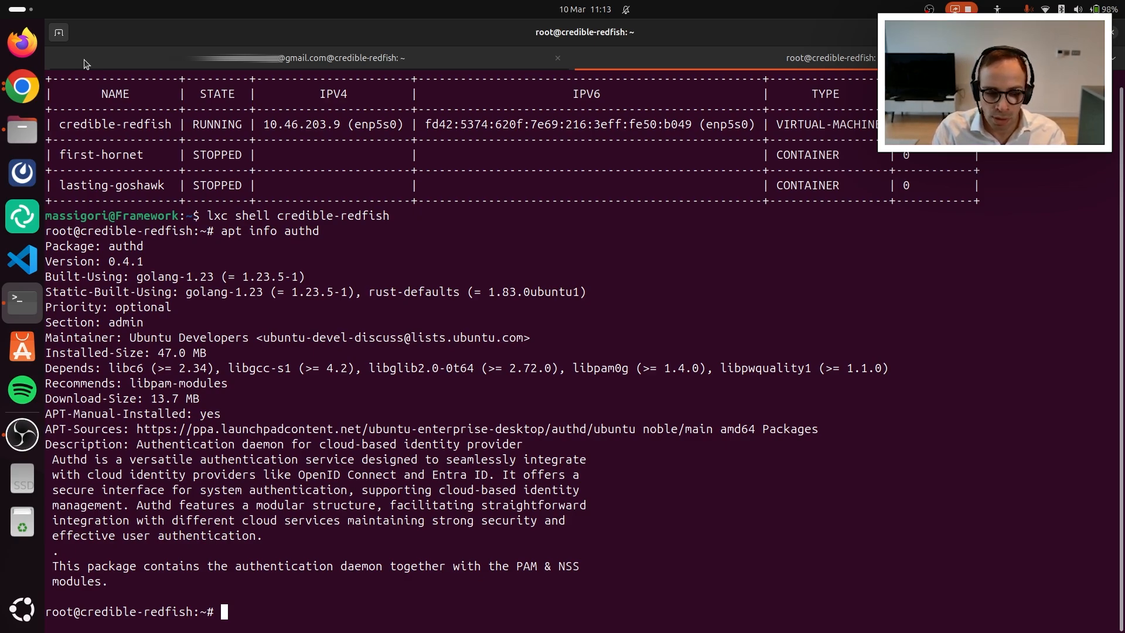
# Run snap list, showing authd-google at revision 35 on 0.x/stable
pyautogui.write('snap')
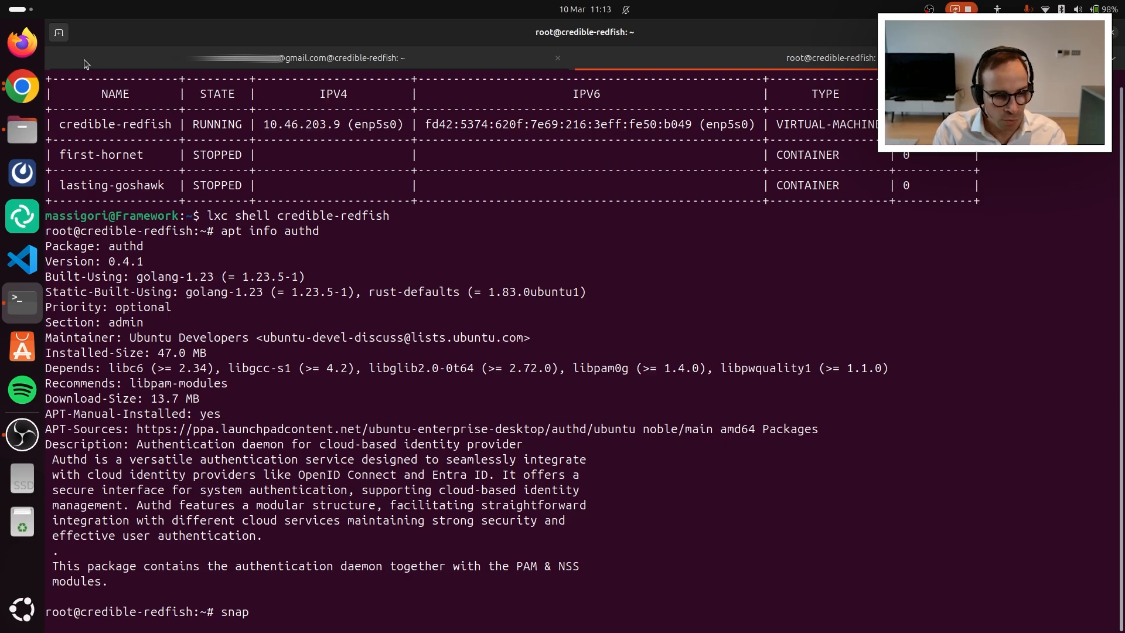
pyautogui.write('list')
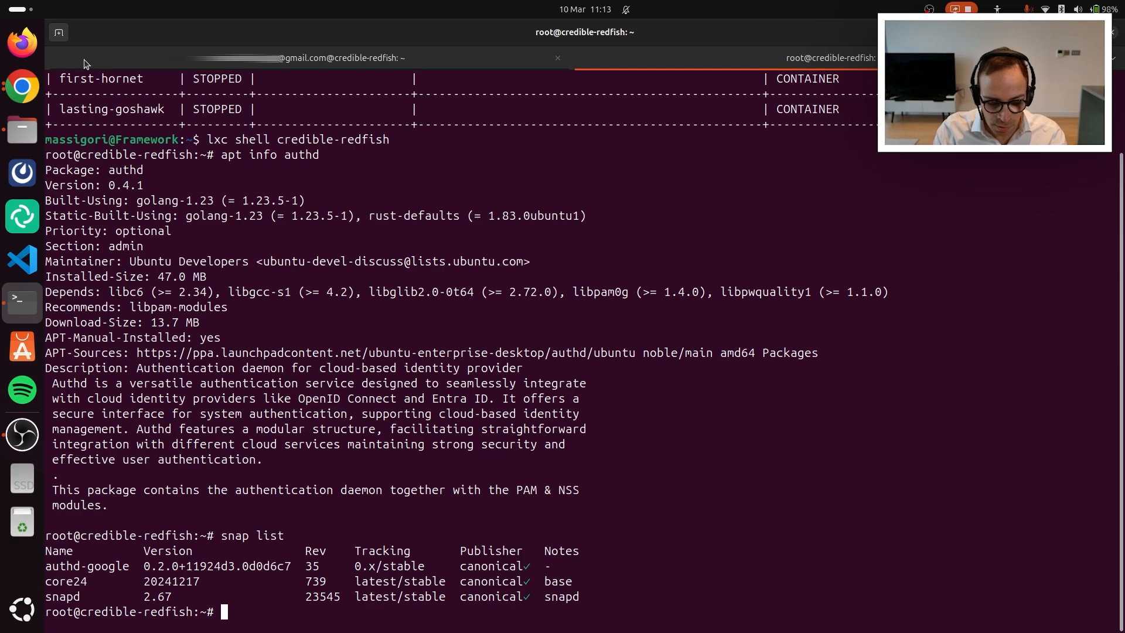
# Enter /var/snap/authd-google/current and list broker.conf, broker.conf.d and accounts.google.com
pyautogui.write('cd')
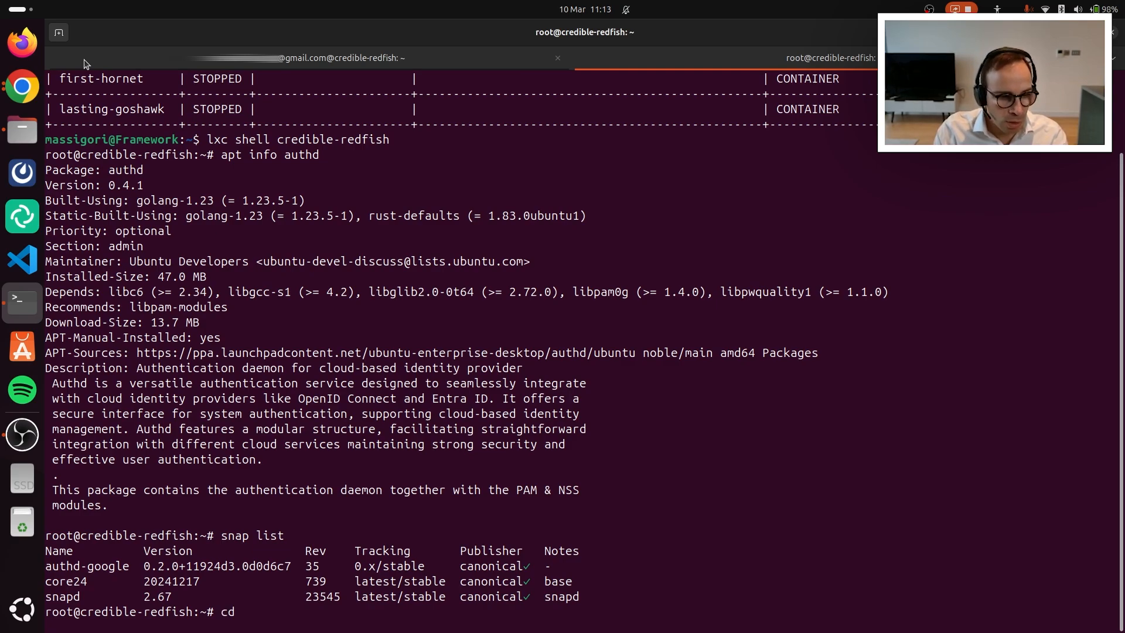
pyautogui.write('/var')
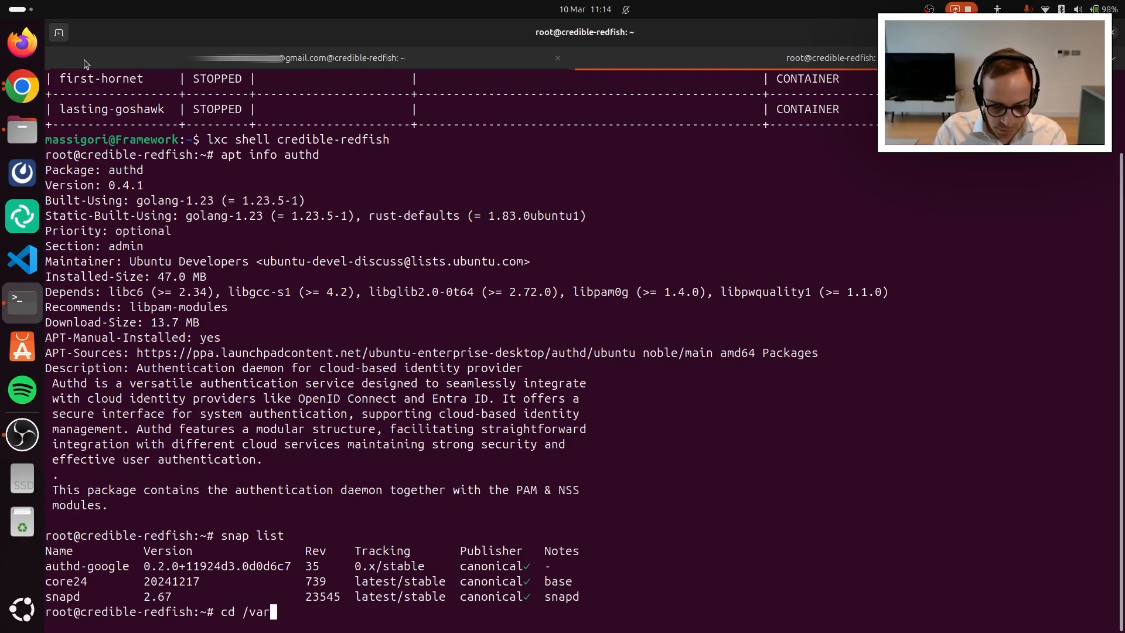
pyautogui.write('snap/')
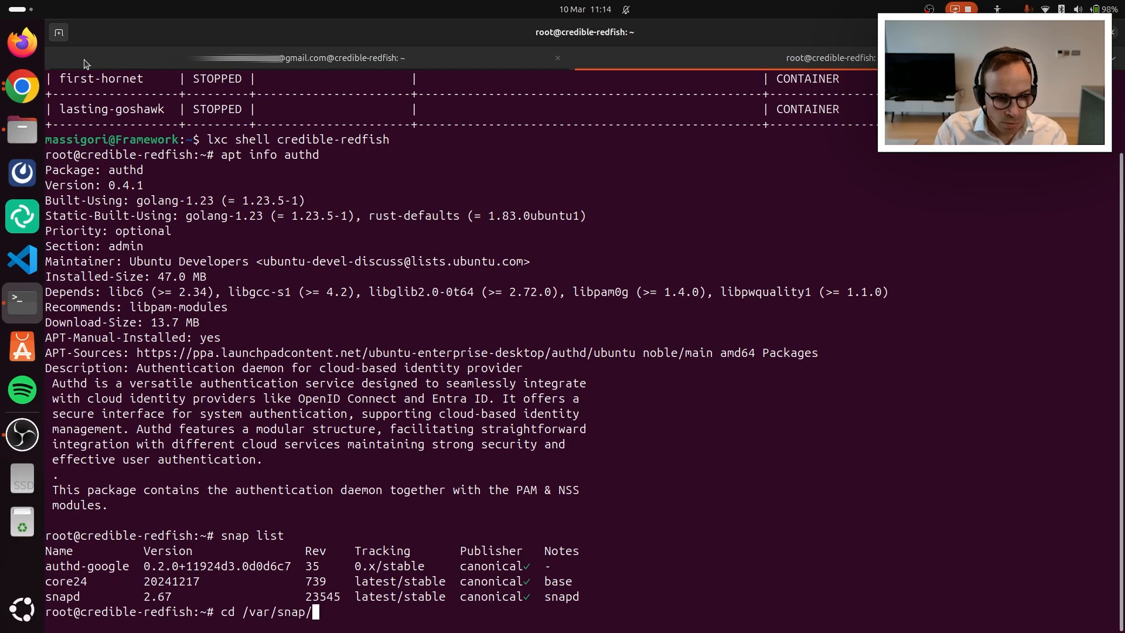
pyautogui.write('authd-google/')
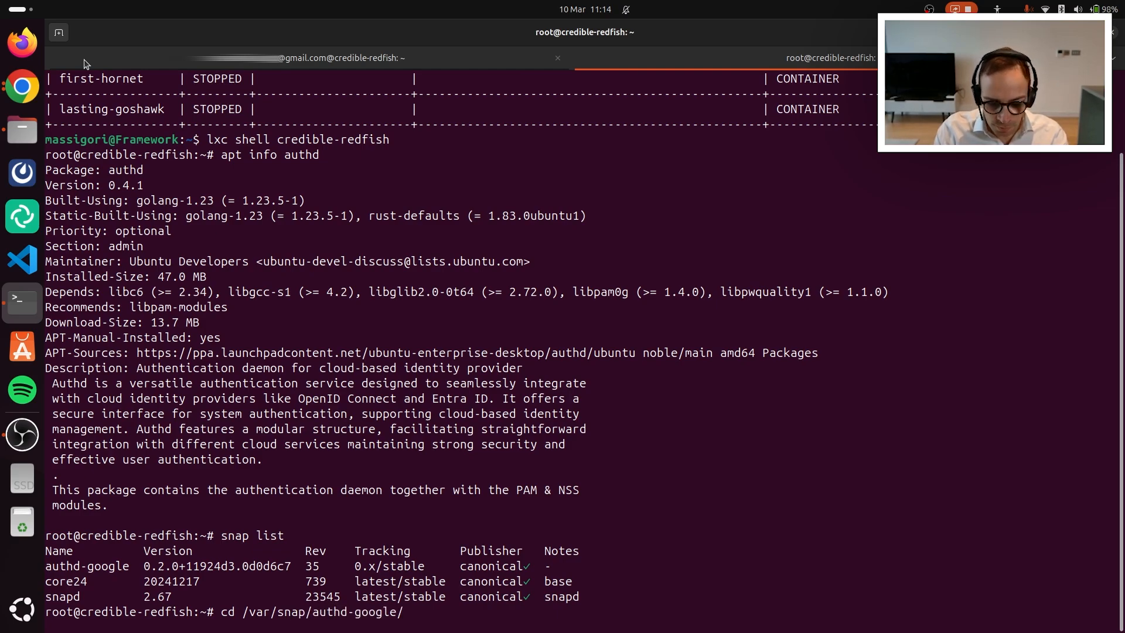
pyautogui.press('Return')
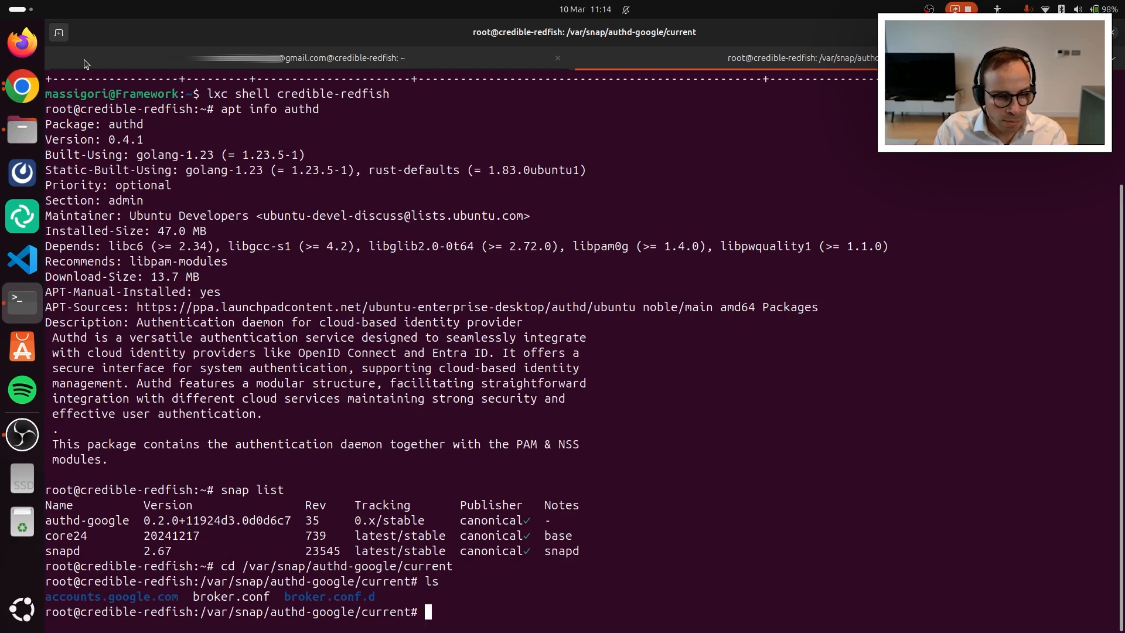
pyautogui.write('vim bro')
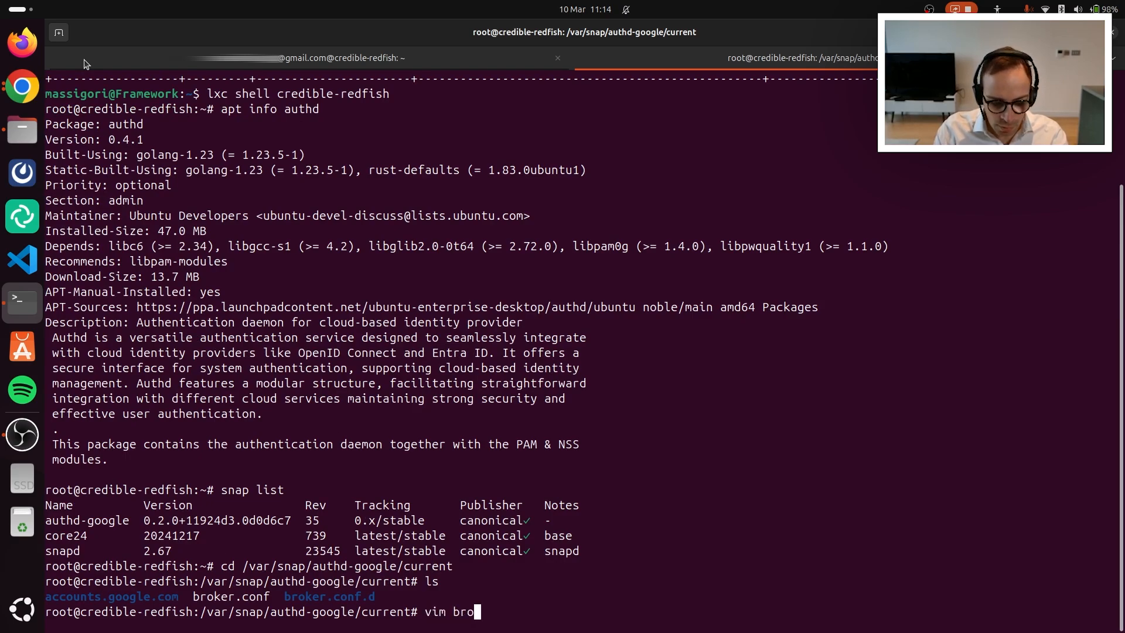
# Open broker.conf in vim, move to client_id, and highlight a user option line
pyautogui.press('Return')
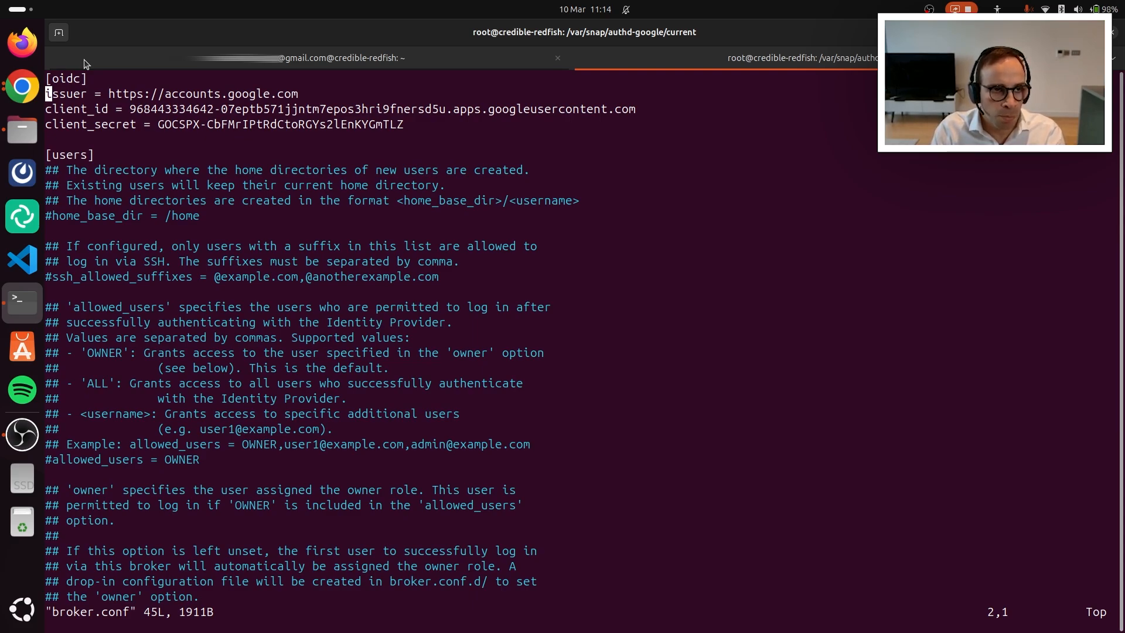
pyautogui.press('j')
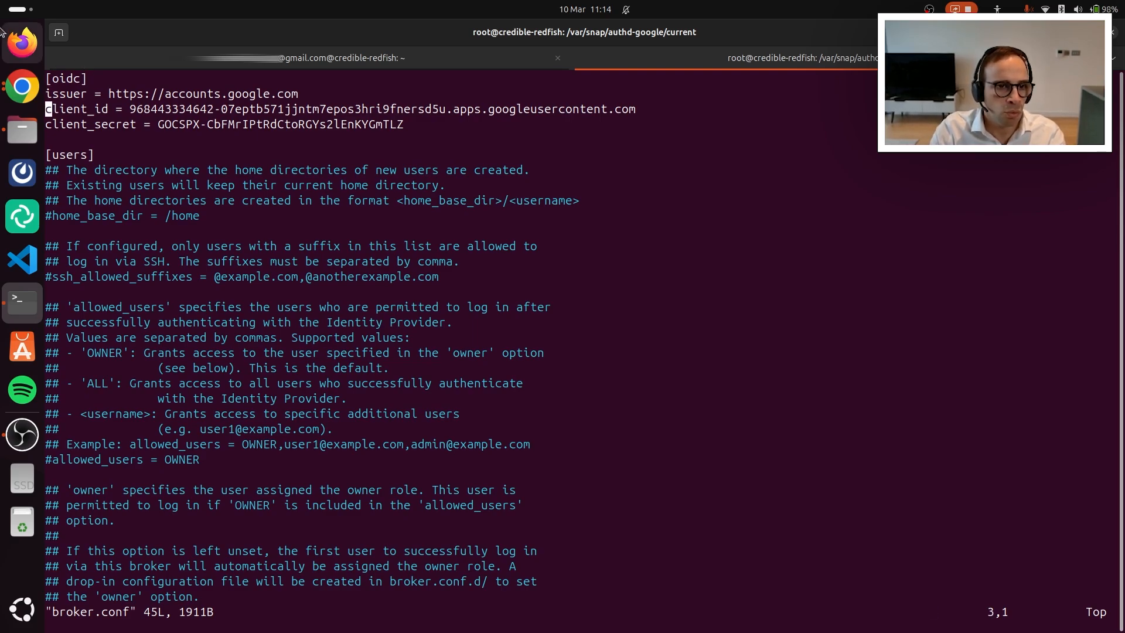
pyautogui.doubleClick(339, 108)
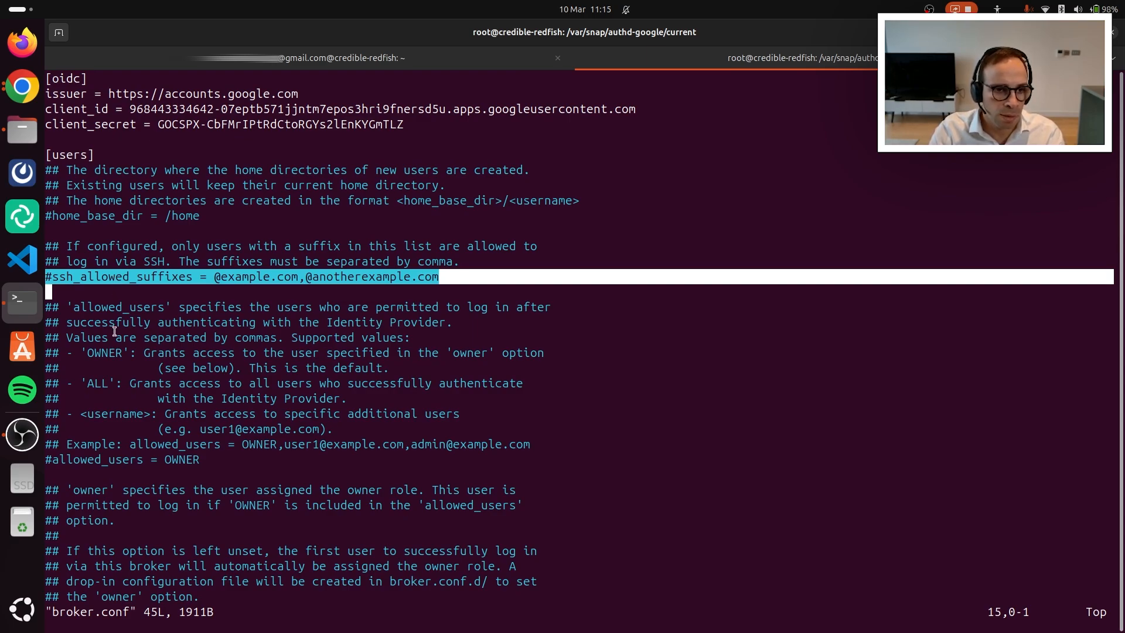
pyautogui.moveTo(86, 460)
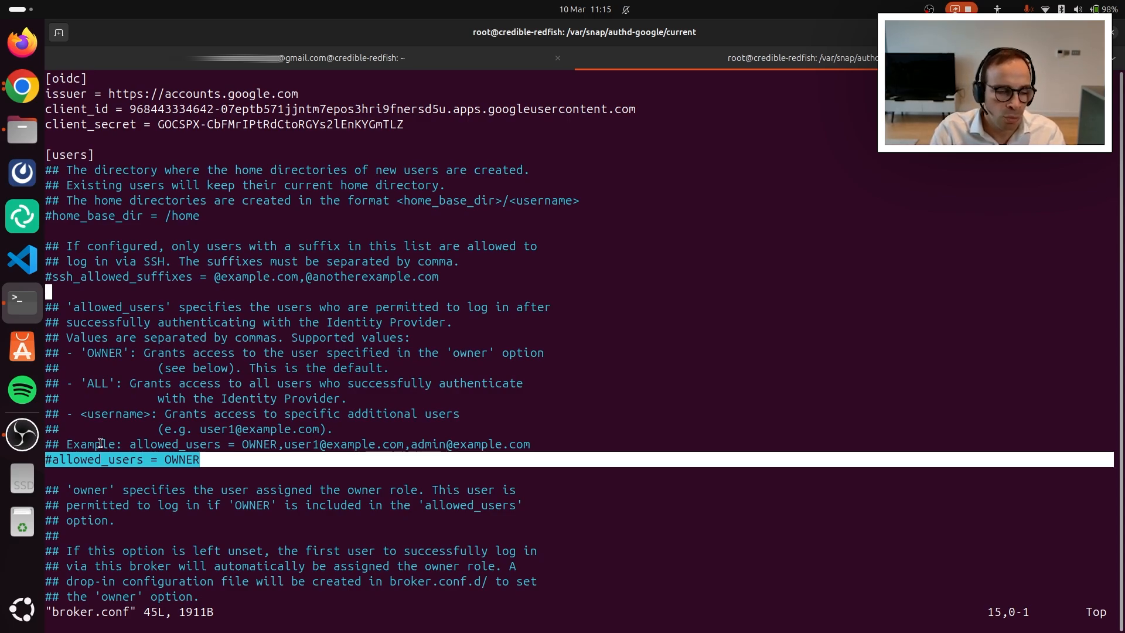
pyautogui.scroll(-3)
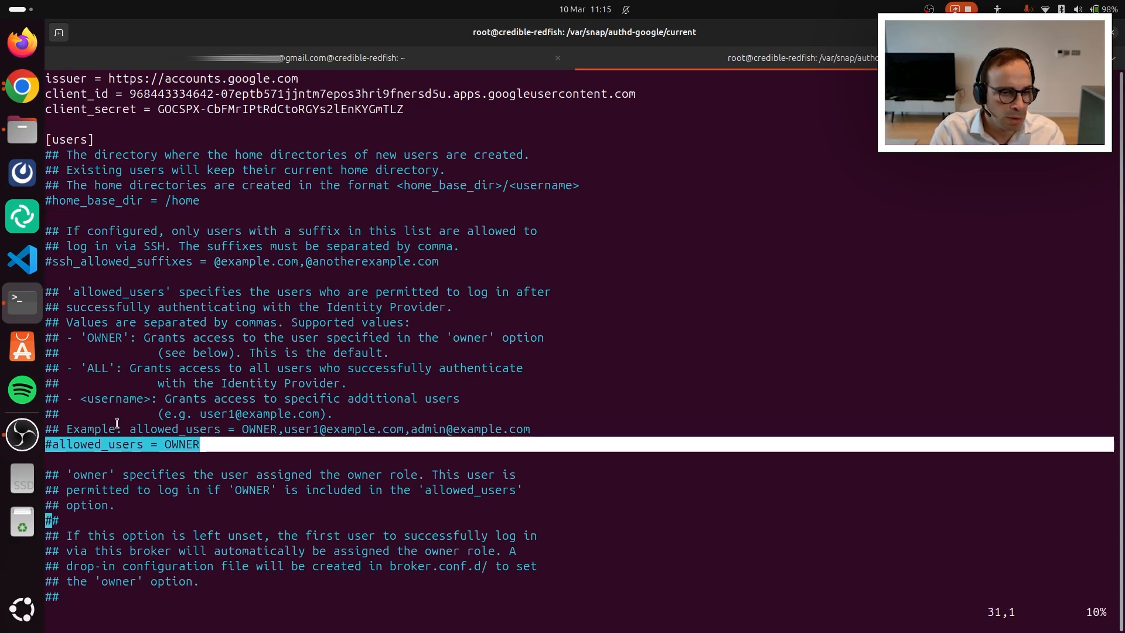
pyautogui.scroll(-3)
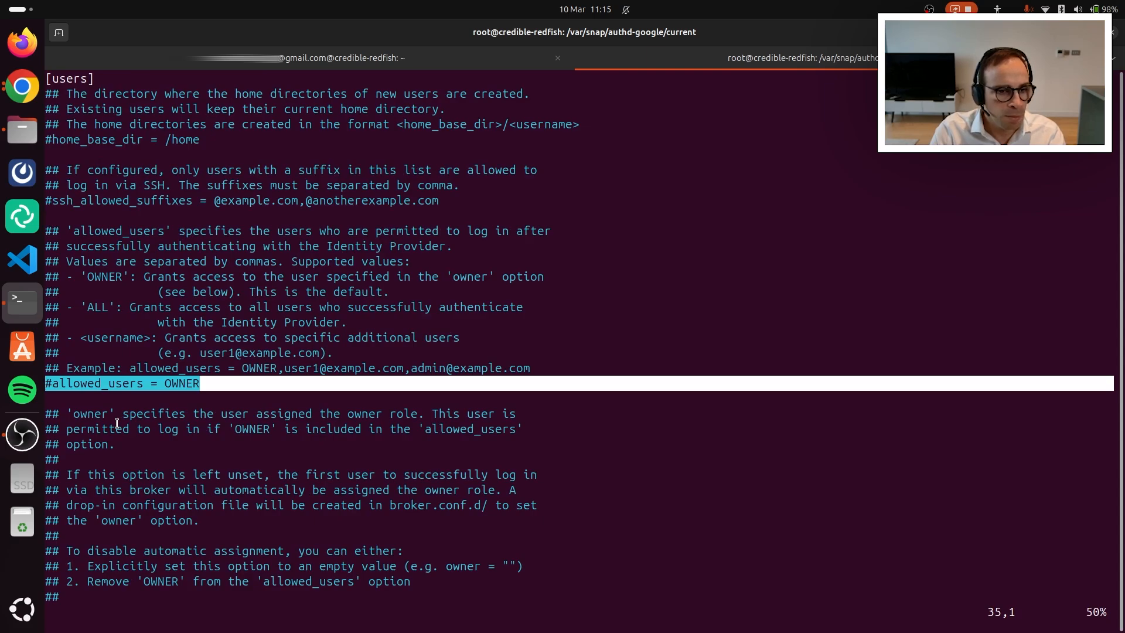
pyautogui.scroll(-3)
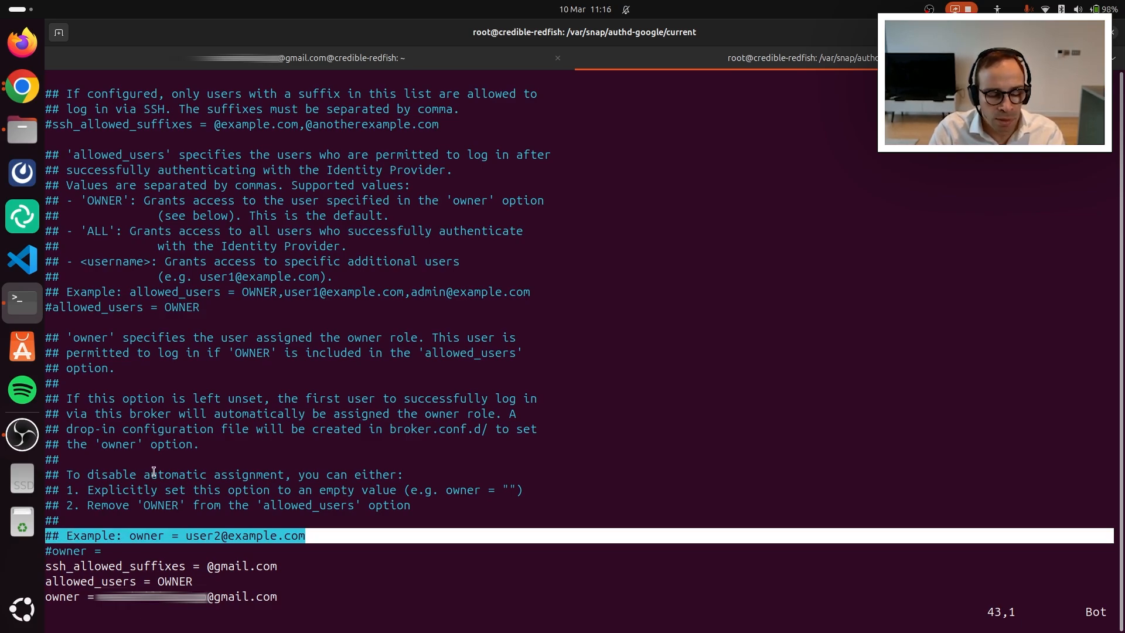
pyautogui.moveTo(234, 582)
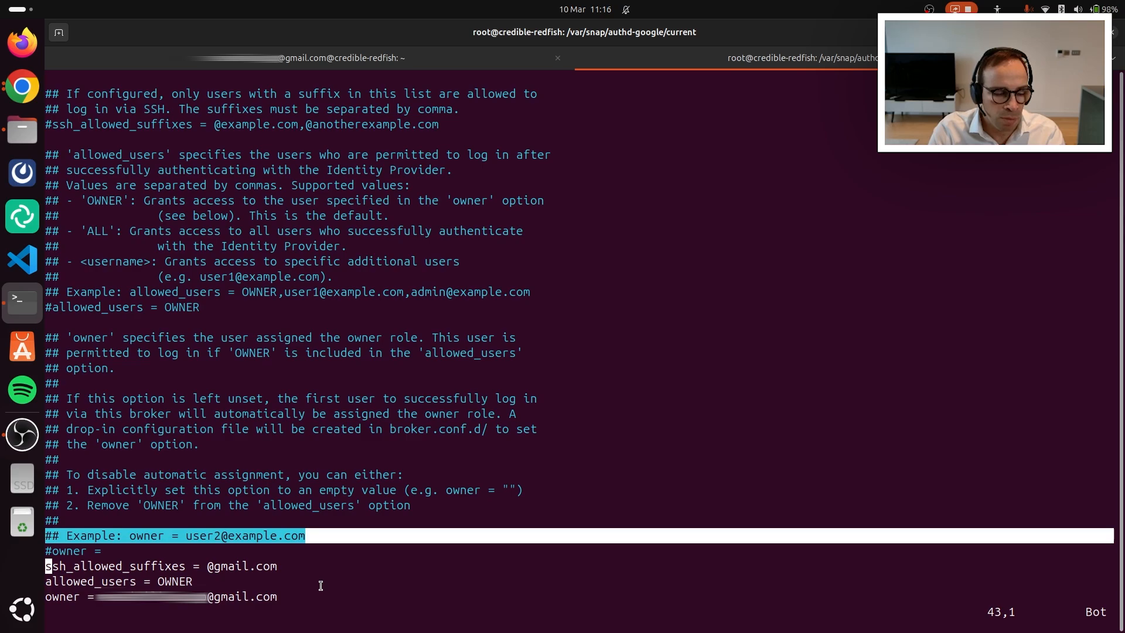
pyautogui.moveTo(271, 542)
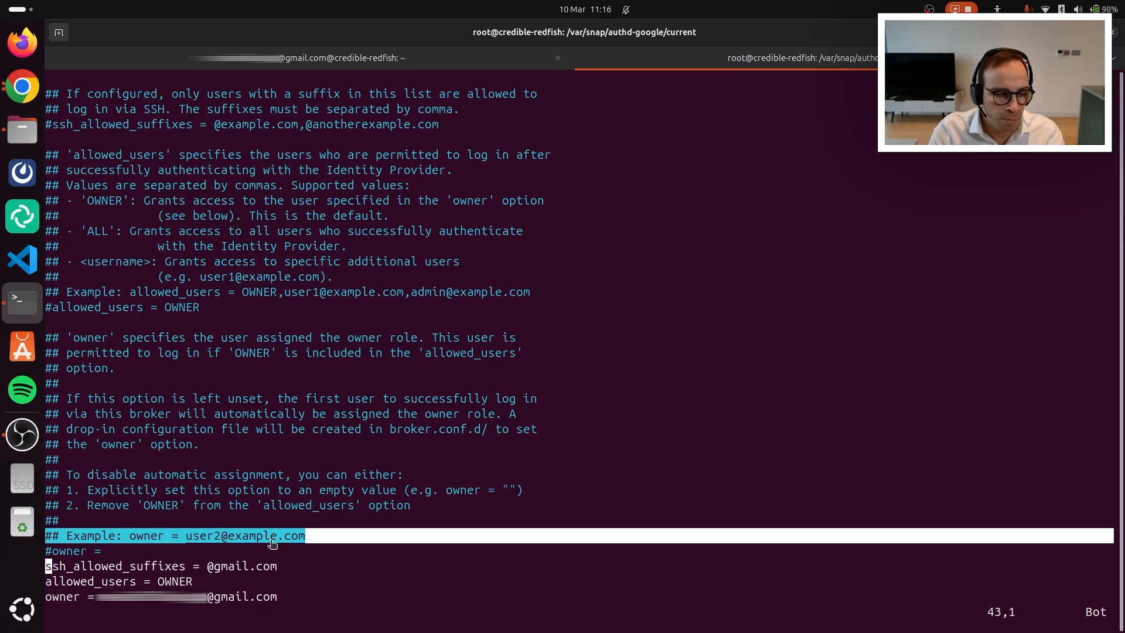
pyautogui.moveTo(170, 566)
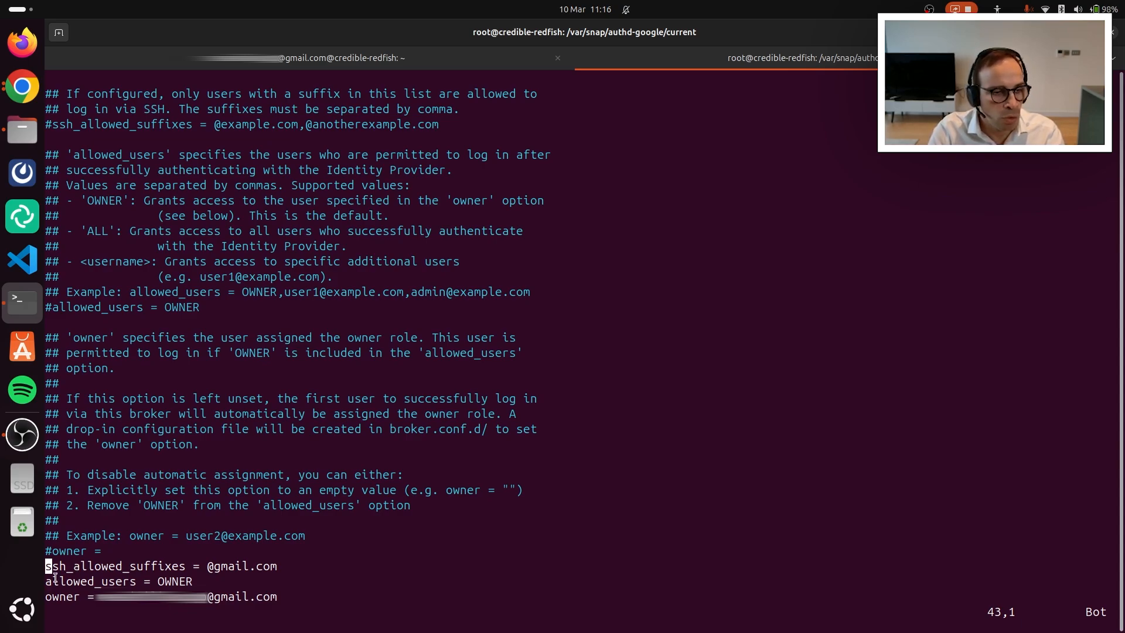
pyautogui.moveTo(22, 300)
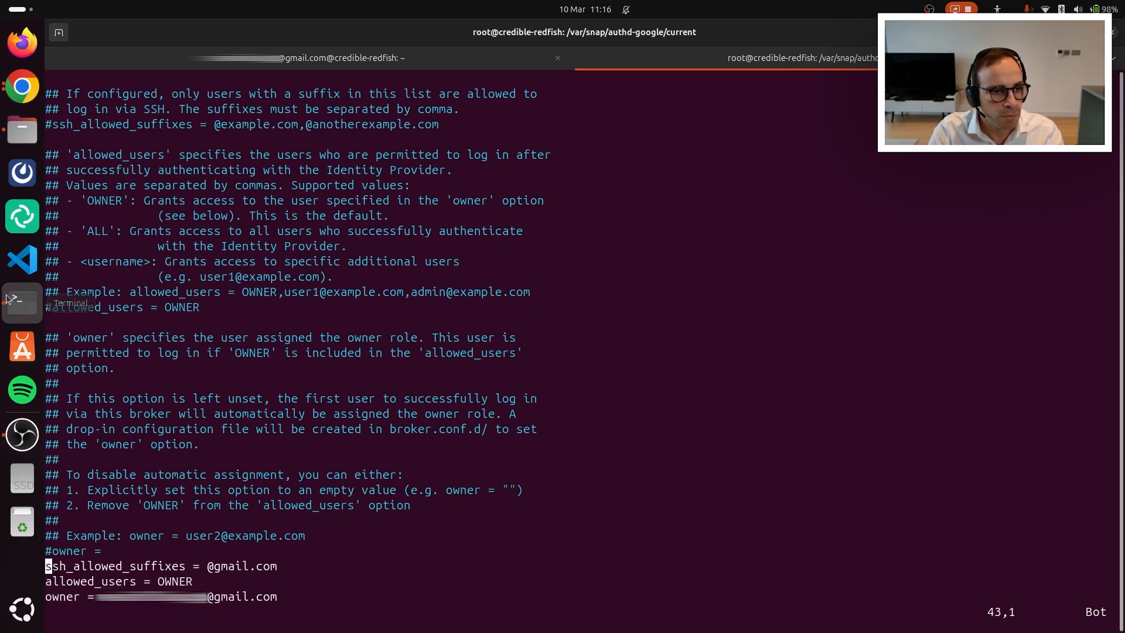
# Switch to Chrome, return to the authd docs home, and open Configure authd
pyautogui.click(21, 85)
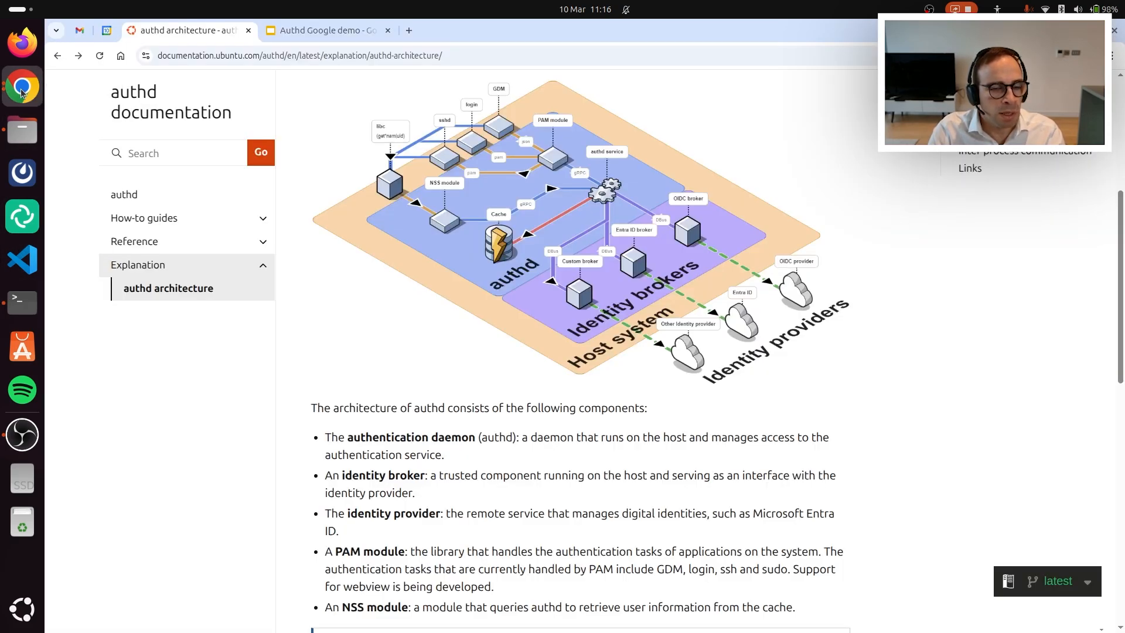
pyautogui.click(170, 101)
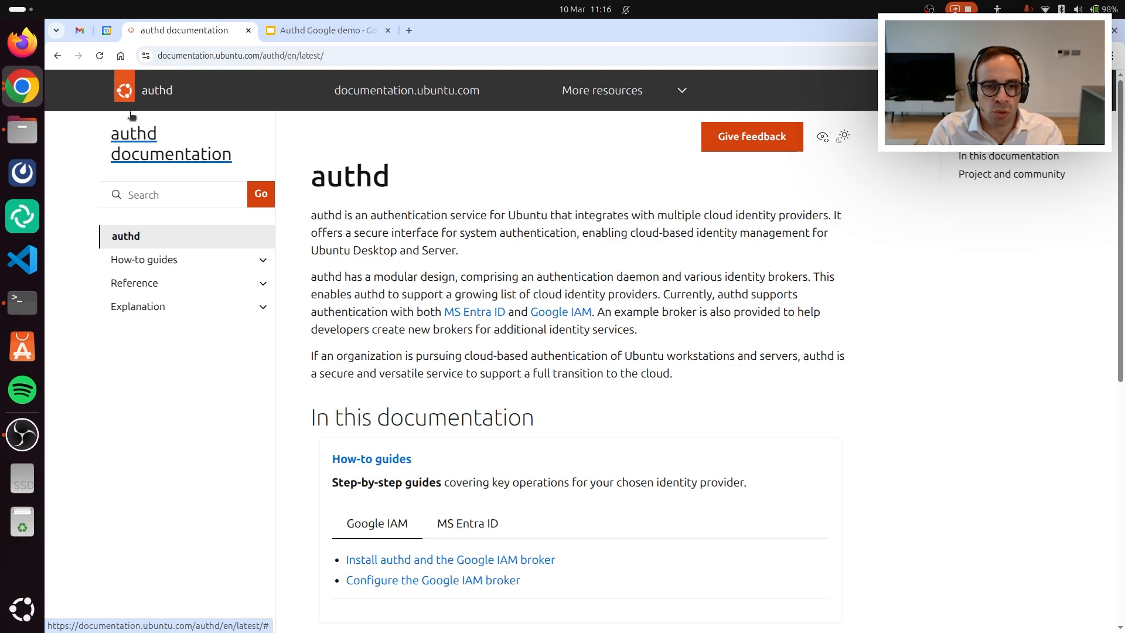
pyautogui.moveTo(172, 405)
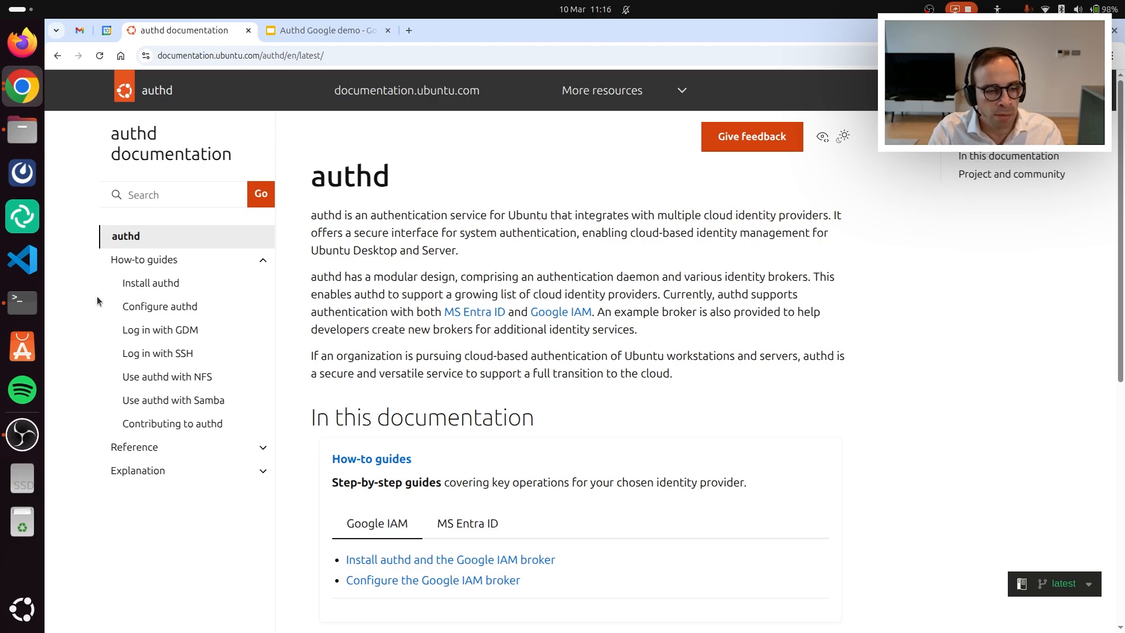
pyautogui.moveTo(160, 329)
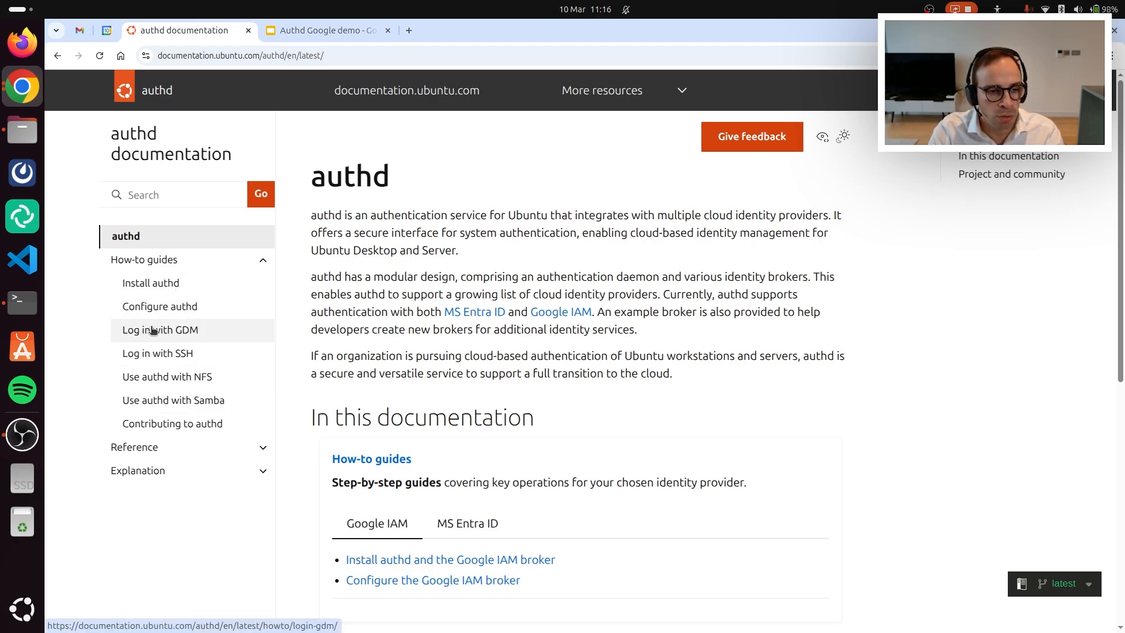
pyautogui.moveTo(160, 306)
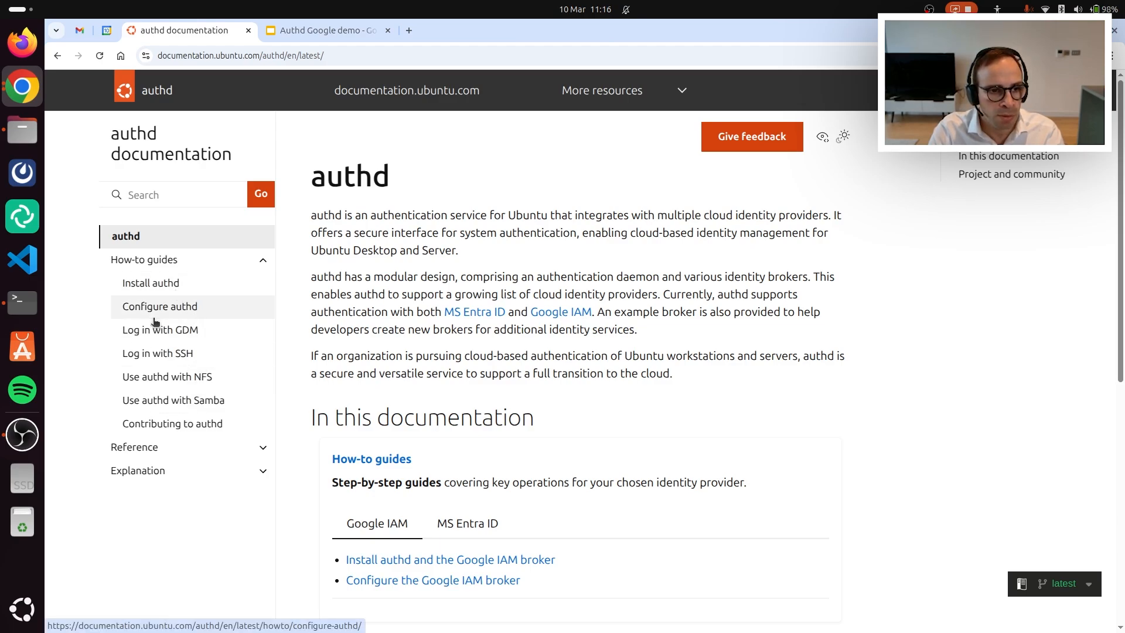
pyautogui.click(159, 306)
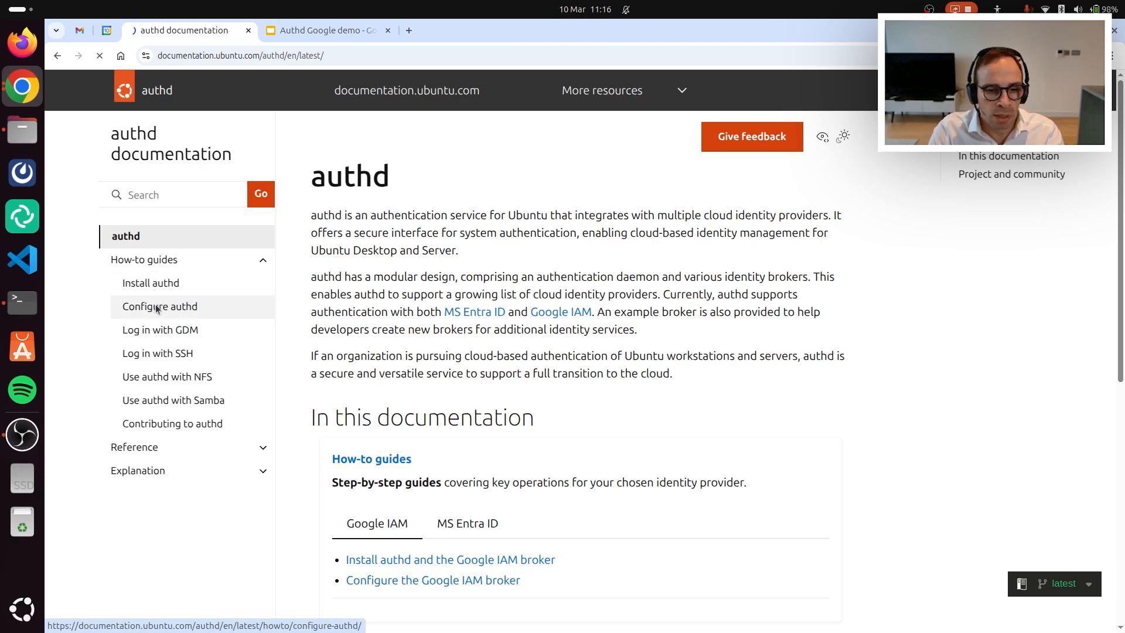
# Open the Configure authd guide and scroll to the Google IAM application registration steps
pyautogui.click(160, 306)
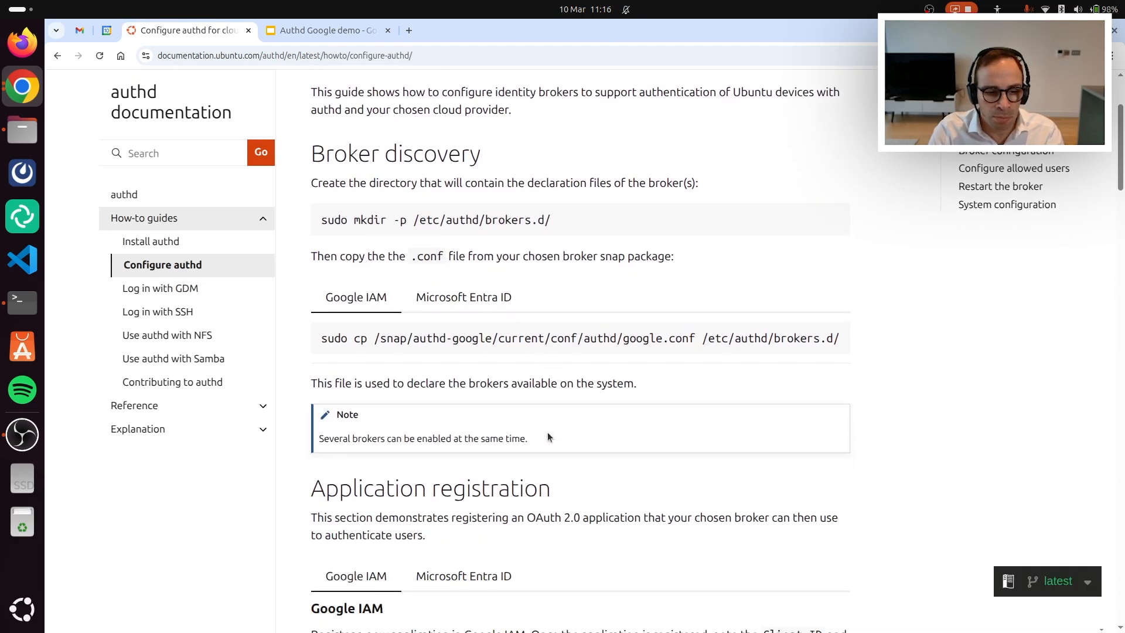
pyautogui.scroll(-3)
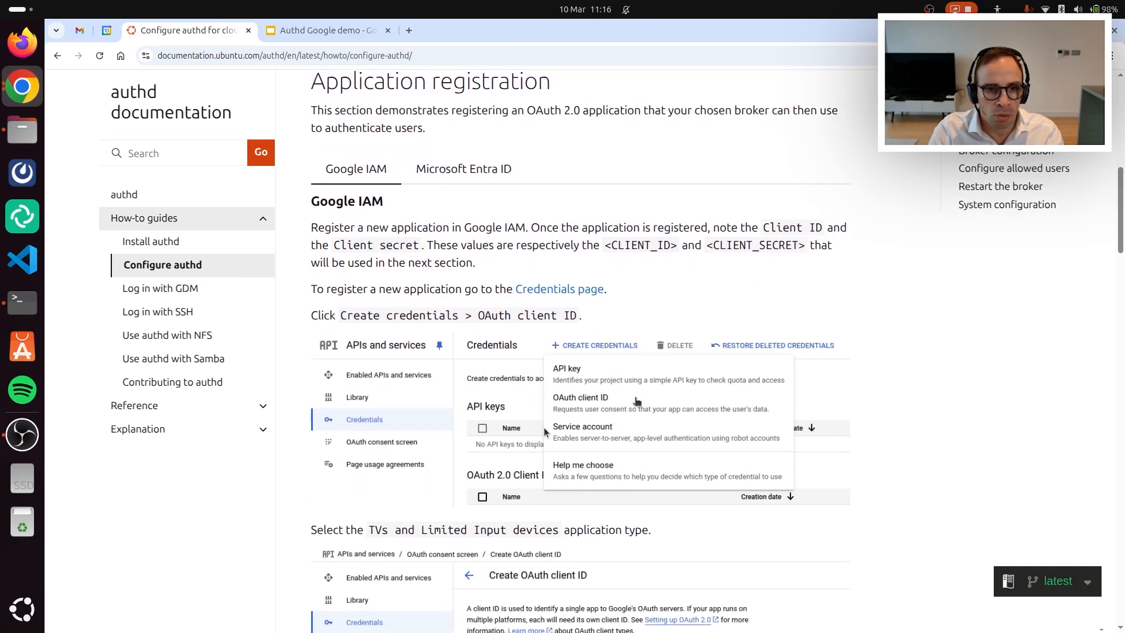
pyautogui.scroll(-3)
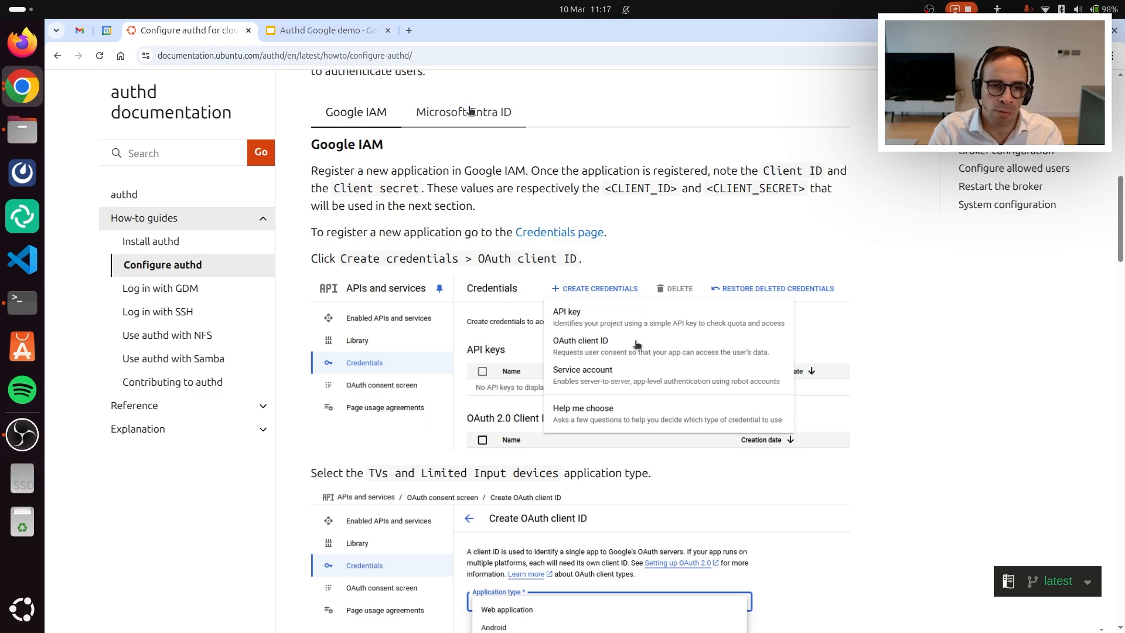
pyautogui.moveTo(464, 244)
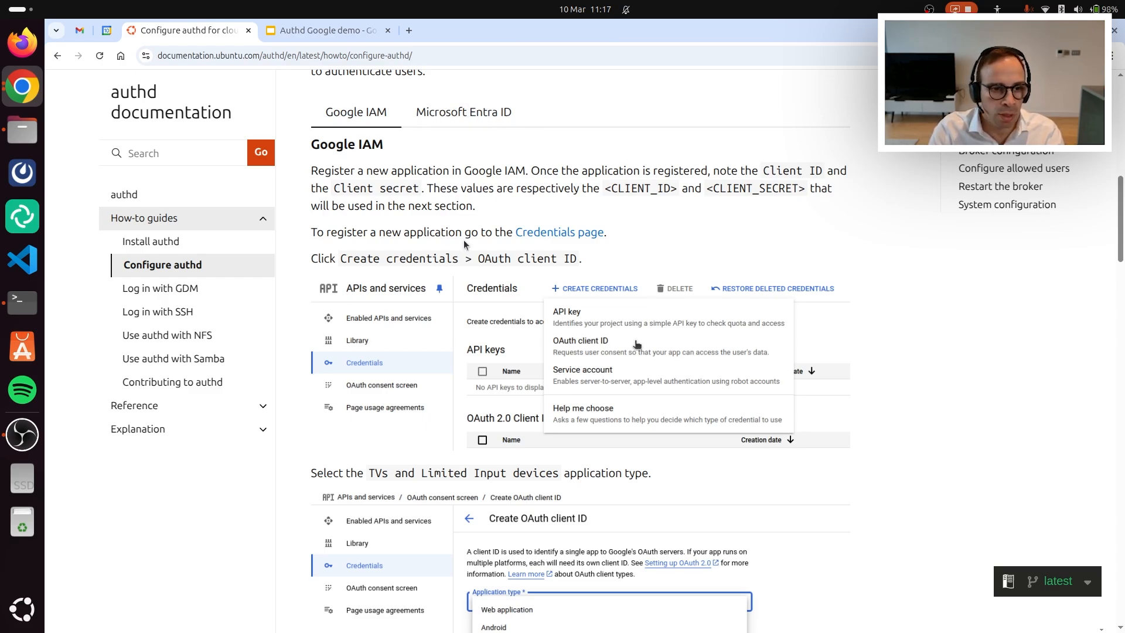
pyautogui.moveTo(160, 288)
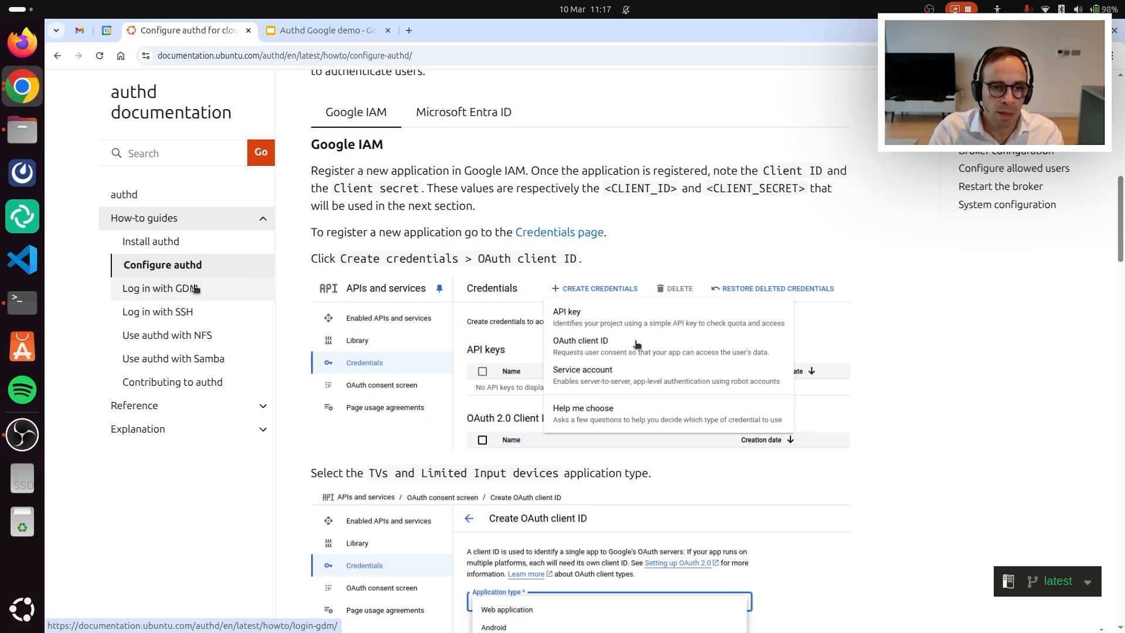
# Open the Log in with GDM guide and scroll to the MFA QR code and login code screenshot
pyautogui.click(160, 288)
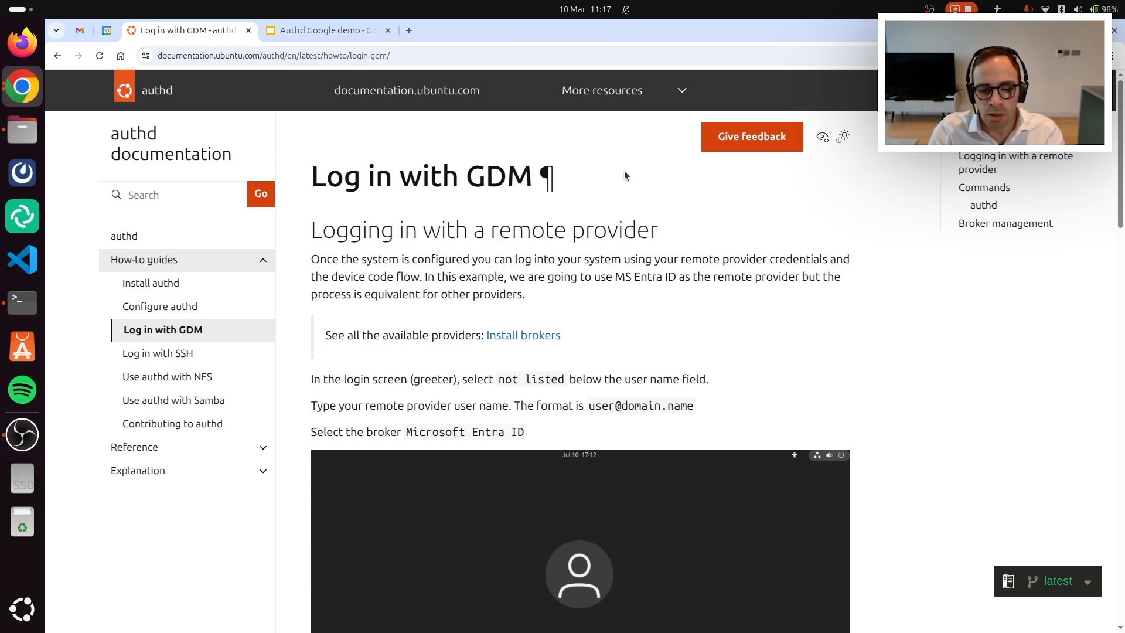
pyautogui.scroll(-3)
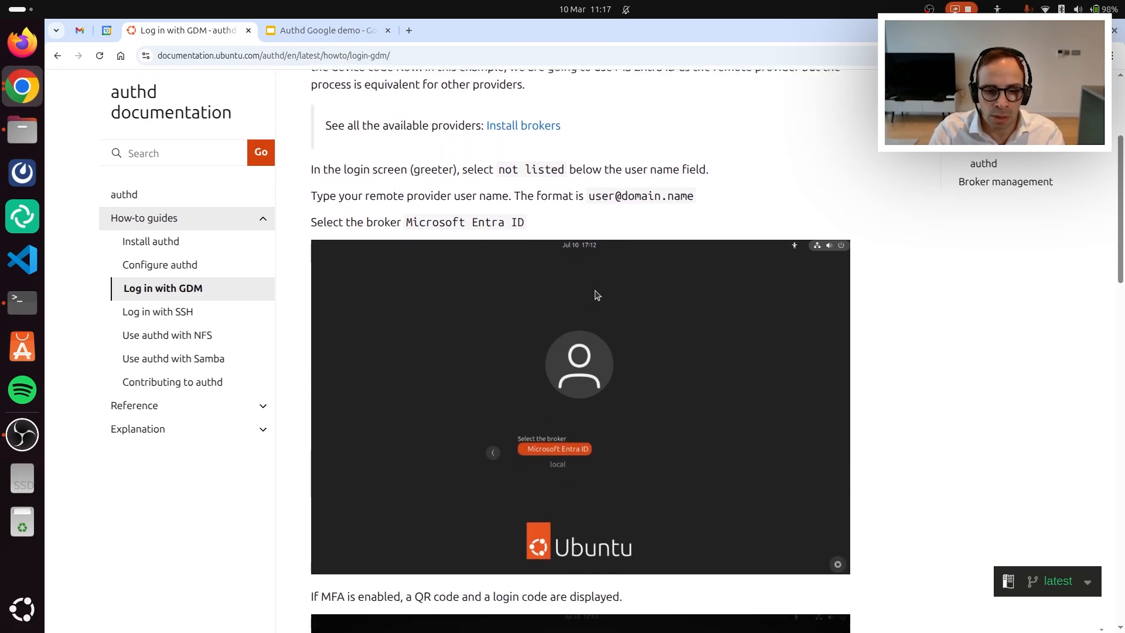
pyautogui.scroll(-3)
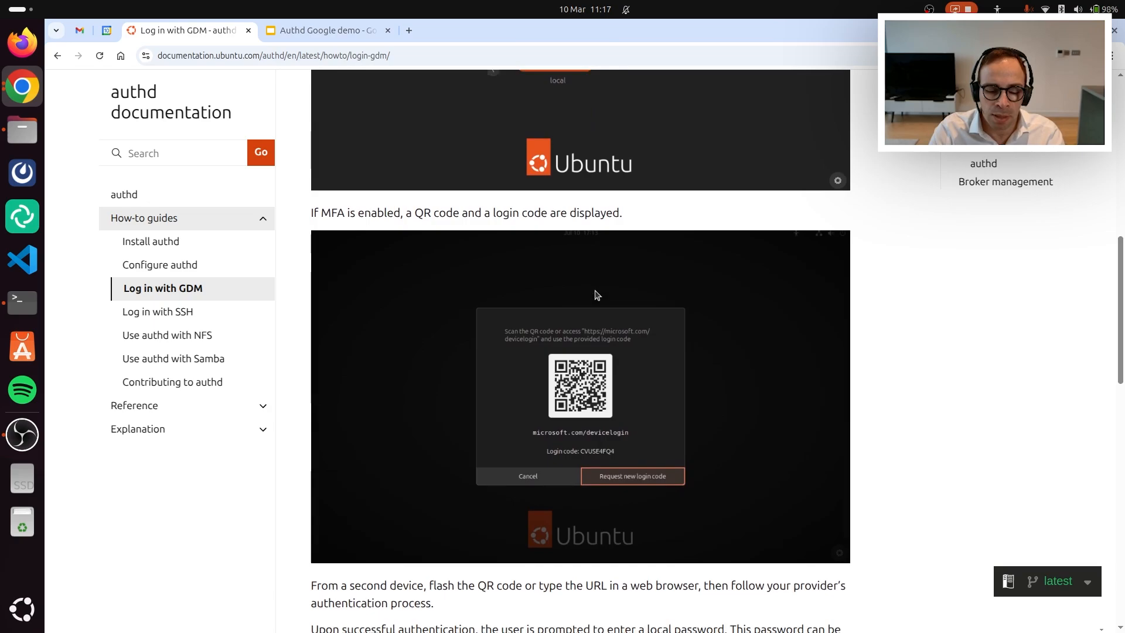
pyautogui.scroll(-3)
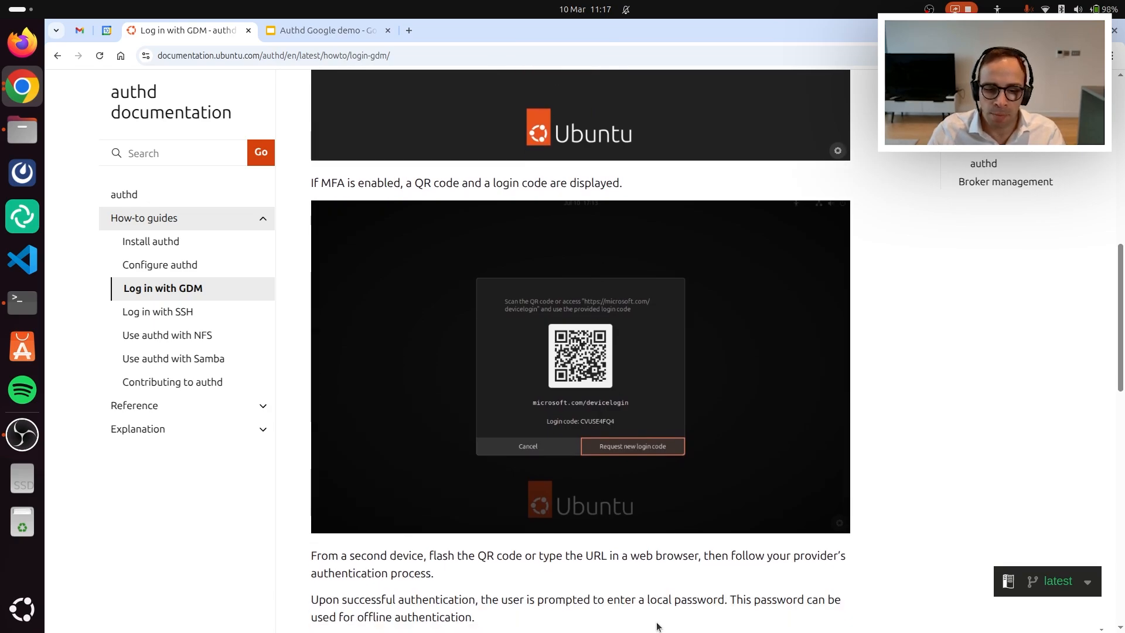